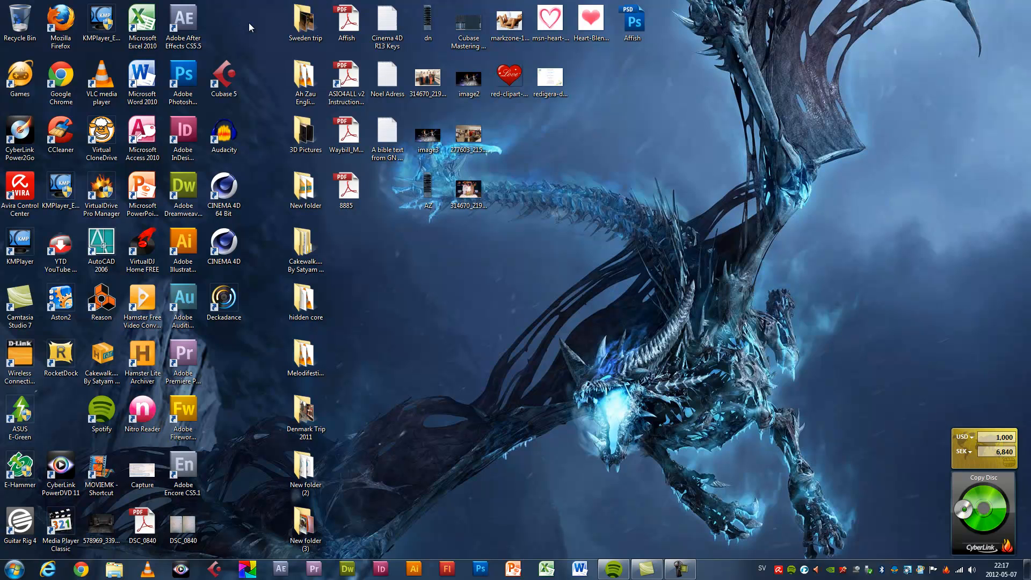
{"action": "mouse_move", "coordinate": [498, 307]}
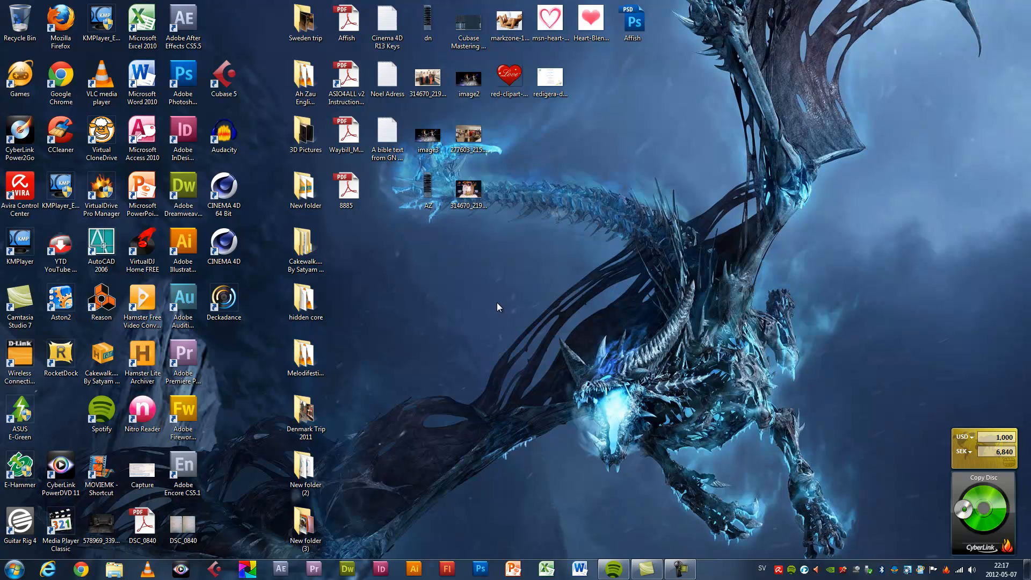
{"action": "mouse_move", "coordinate": [502, 339]}
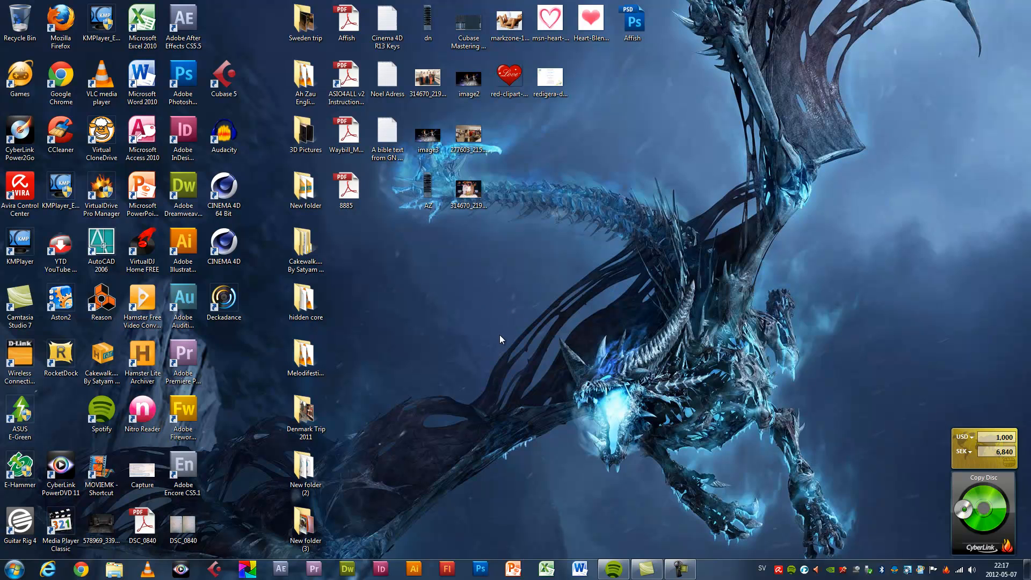
{"action": "mouse_move", "coordinate": [524, 341]}
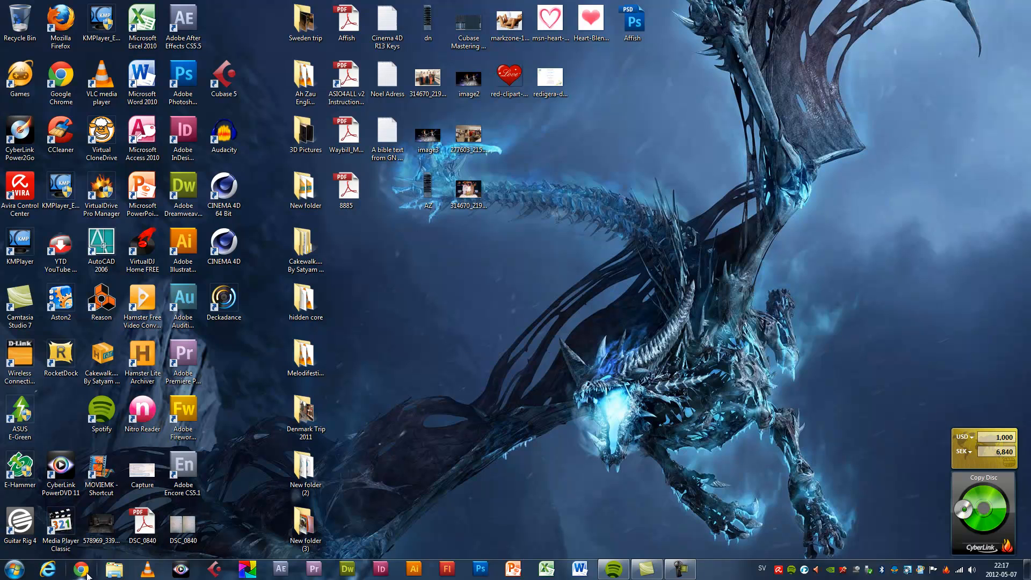
Download the uTorrent installer from utorrent.com into Downloads, replacing the existing uTorrent.exe
{"action": "left_click", "coordinate": [81, 569]}
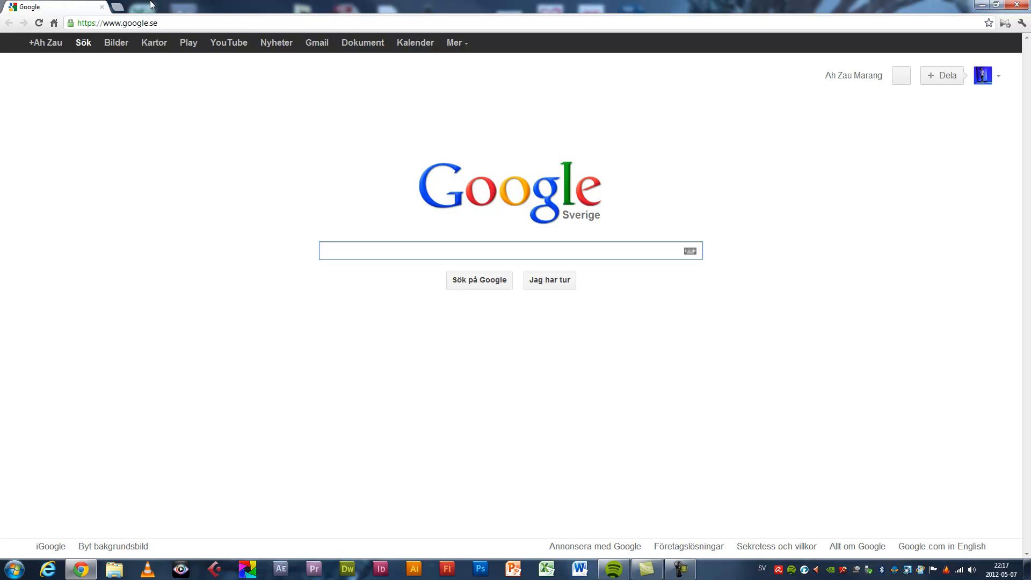
{"action": "type", "text": "utorrent.com/returning-visitor"}
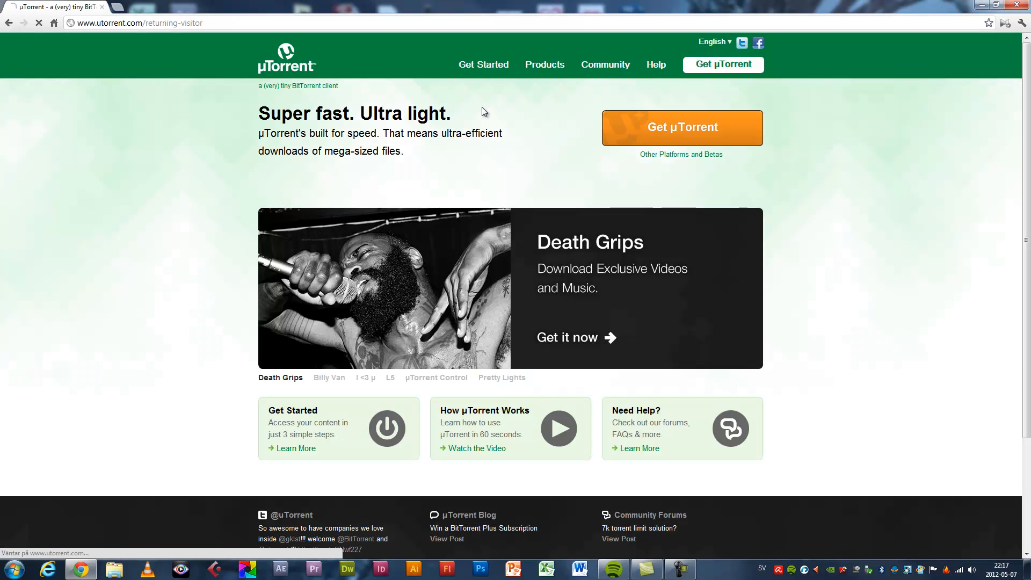
{"action": "left_click", "coordinate": [543, 65]}
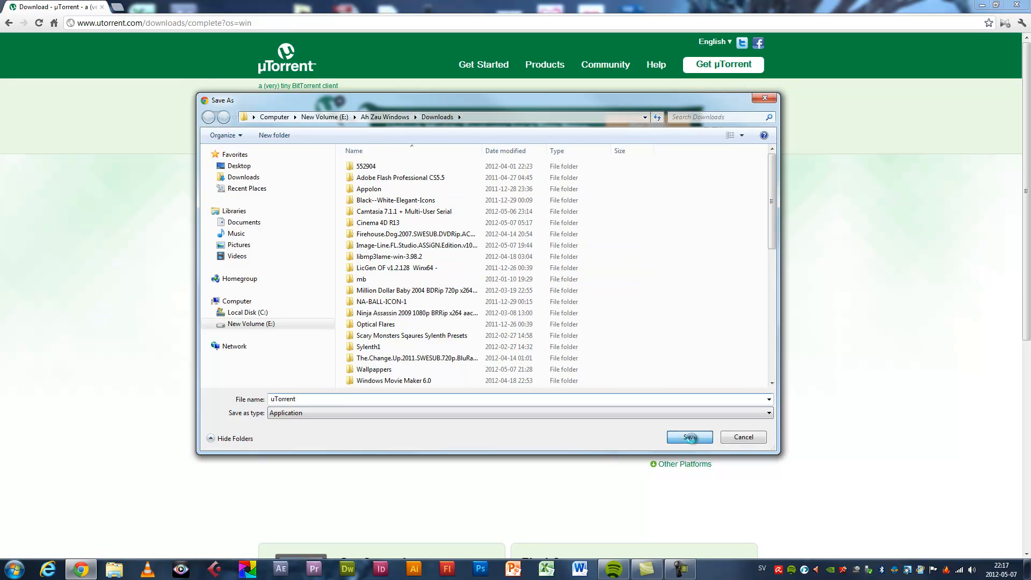
{"action": "left_click", "coordinate": [689, 437]}
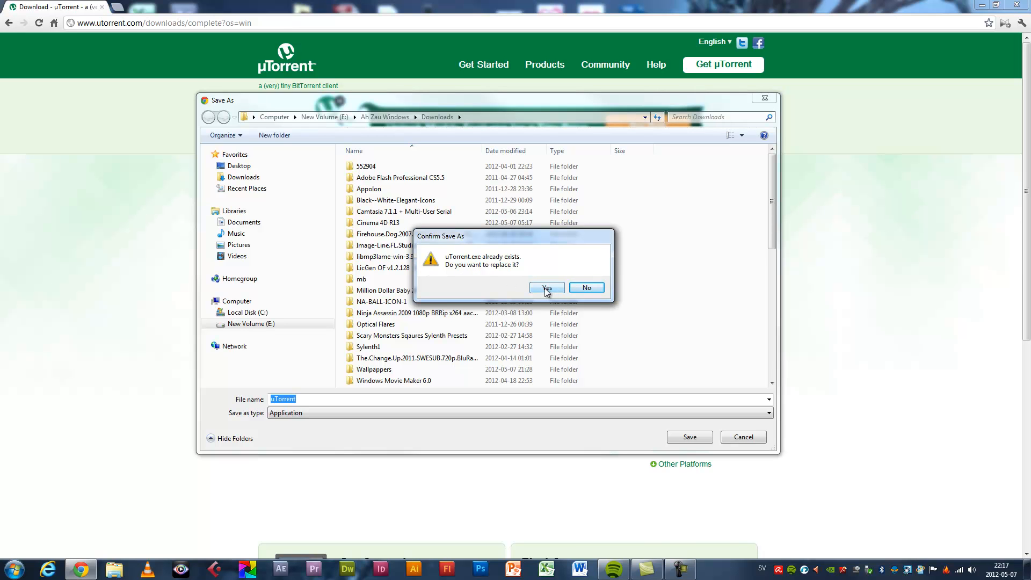
{"action": "left_click", "coordinate": [547, 288]}
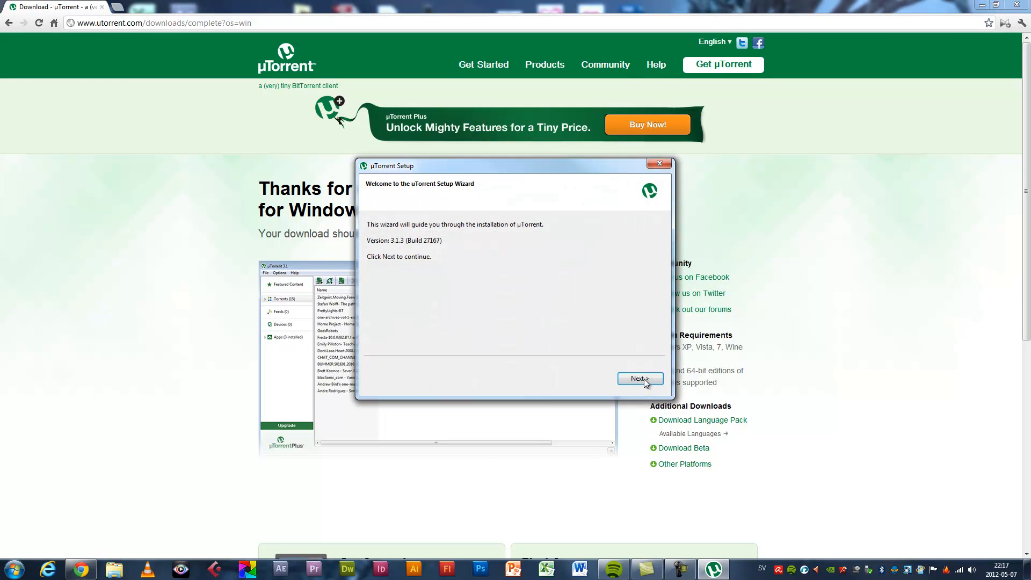
Run uTorrent Setup with default location and settings, declining the bundled free download offer
{"action": "left_click", "coordinate": [638, 379]}
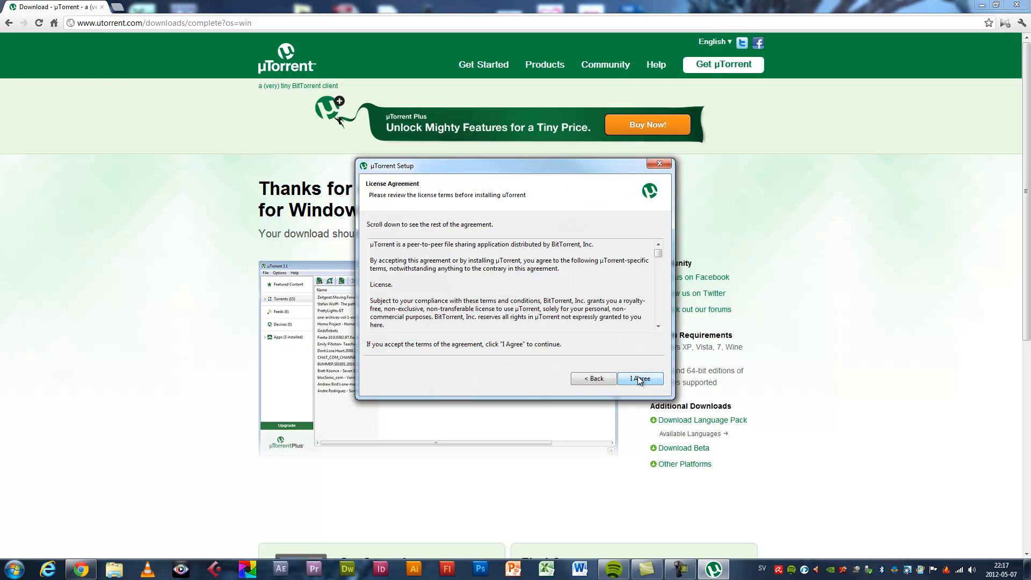
{"action": "left_click", "coordinate": [639, 378]}
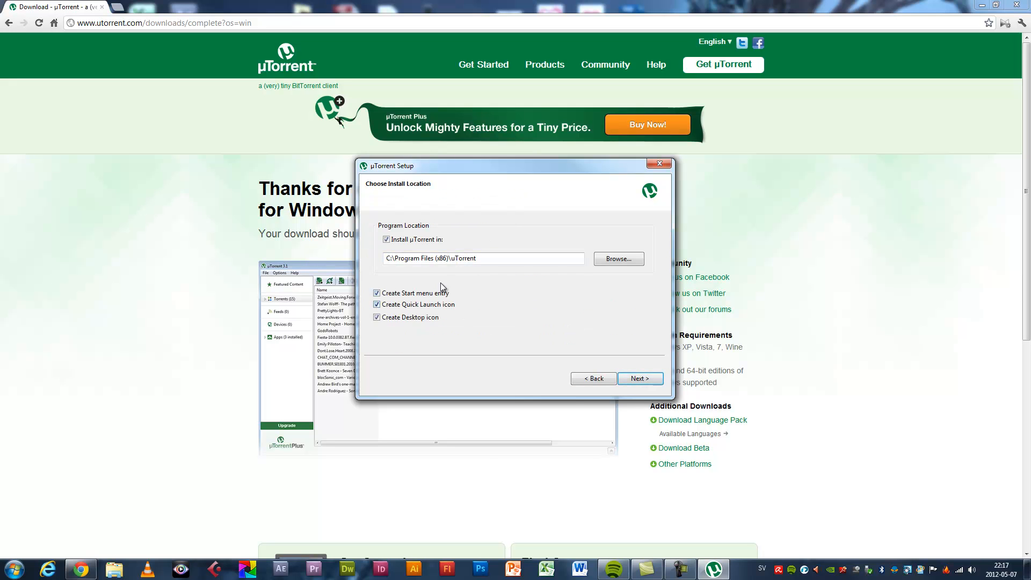
{"action": "left_click", "coordinate": [638, 378]}
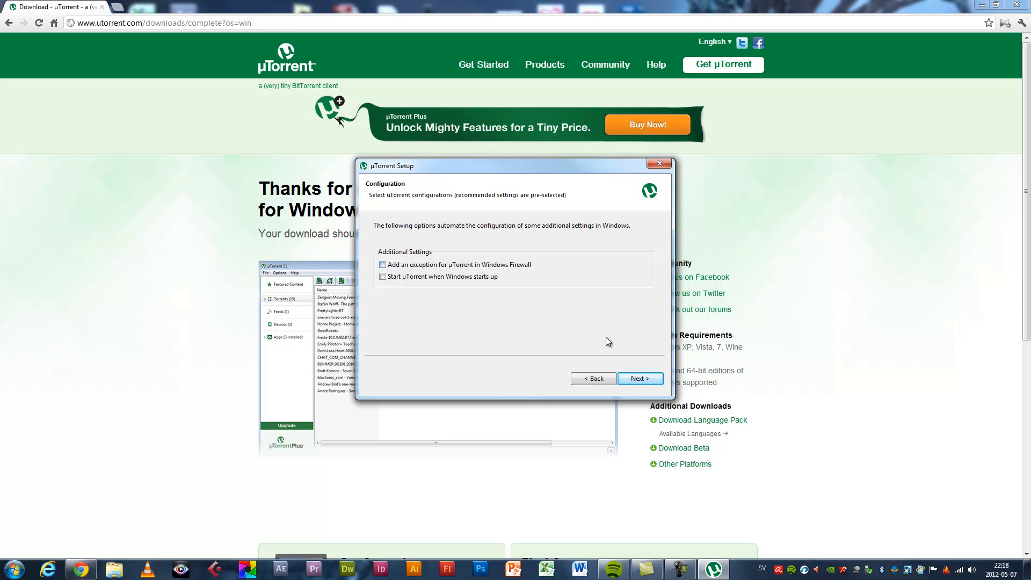
{"action": "left_click", "coordinate": [638, 378]}
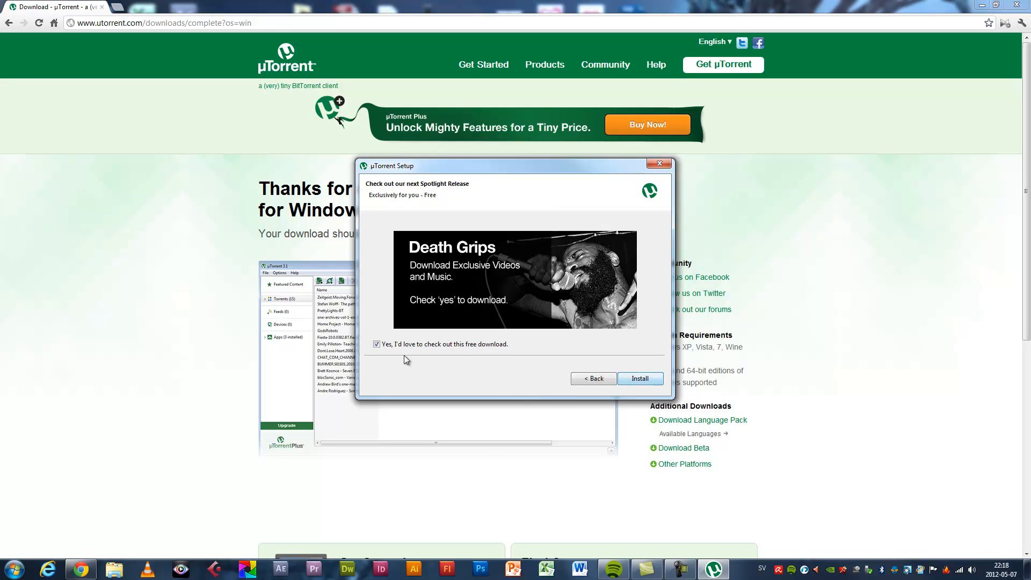
{"action": "left_click", "coordinate": [639, 378]}
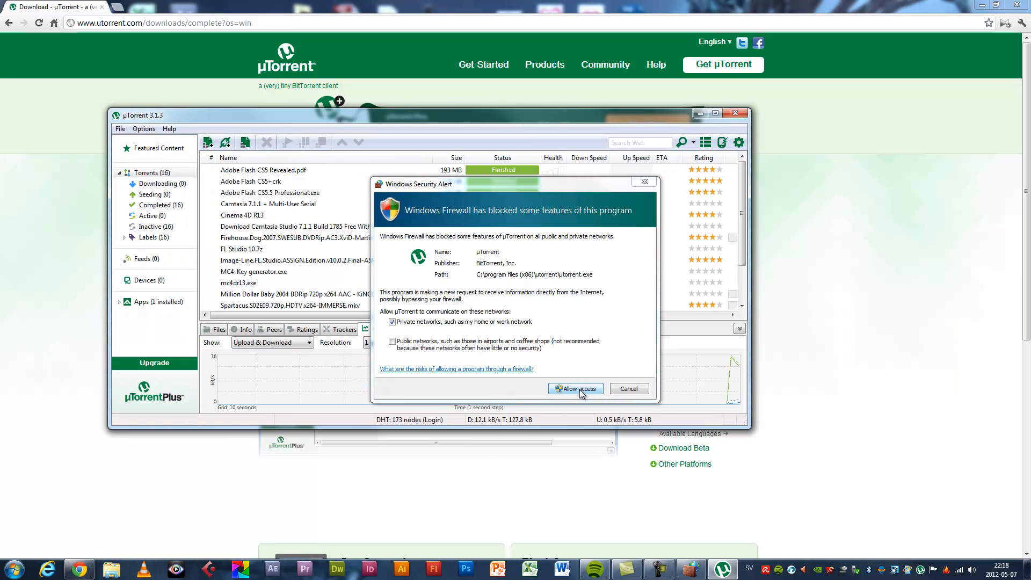
Allow uTorrent through Windows Firewall and close the newly opened client
{"action": "left_click", "coordinate": [575, 388]}
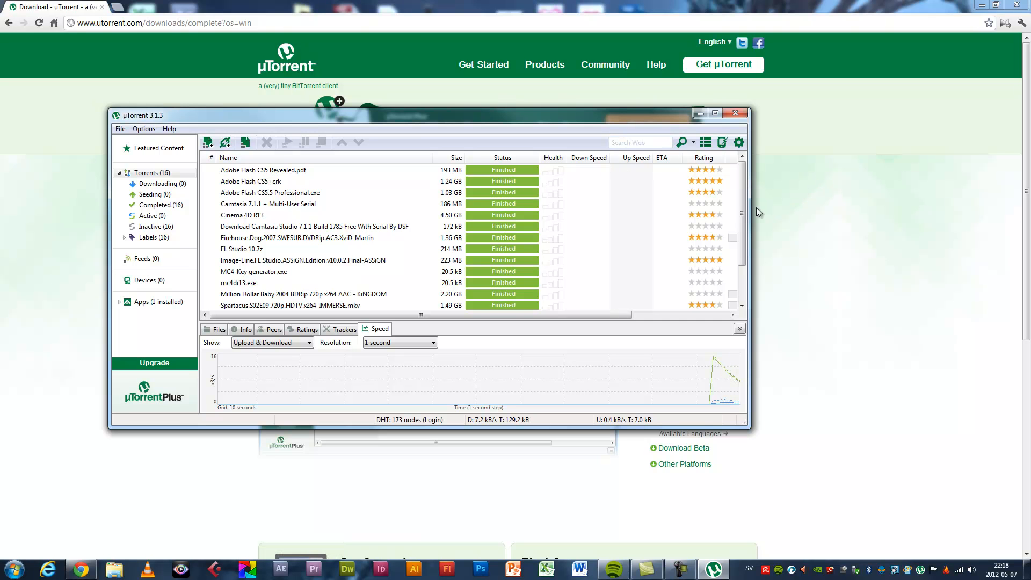
{"action": "left_click", "coordinate": [734, 113]}
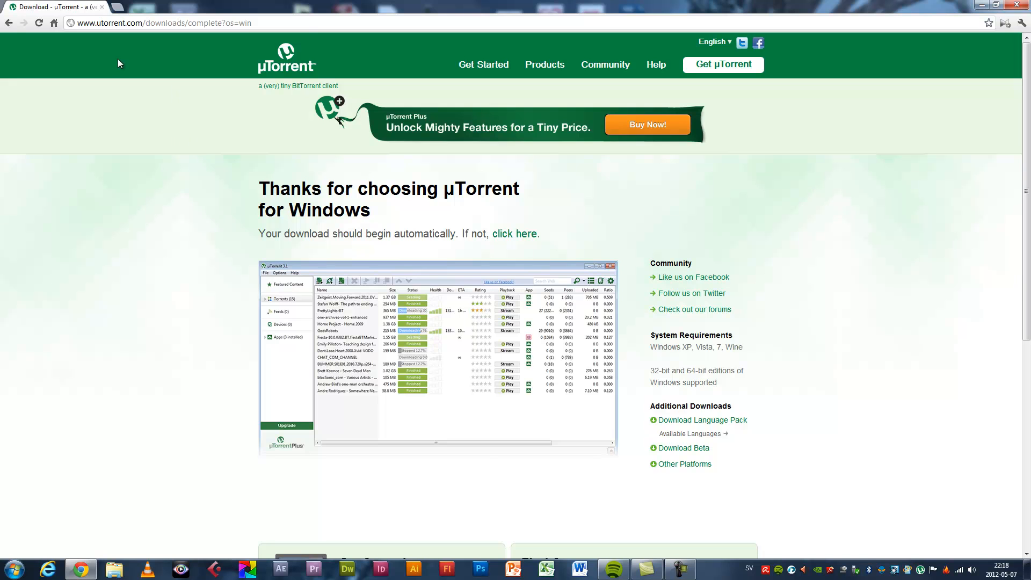
{"action": "mouse_move", "coordinate": [118, 11]}
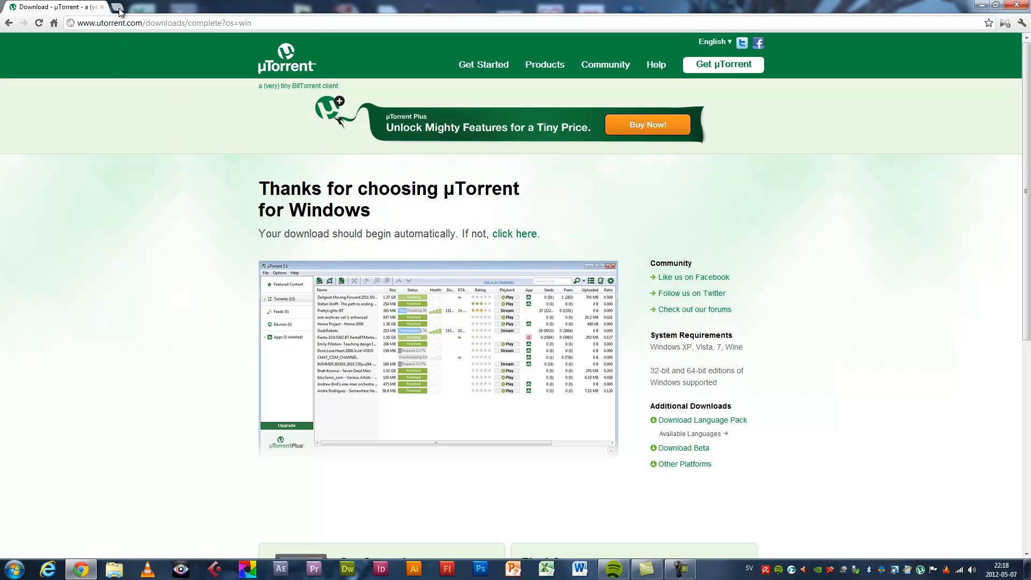
Search The Pirate Bay for 'fl studio 10' in a new browser tab
{"action": "left_click", "coordinate": [117, 11]}
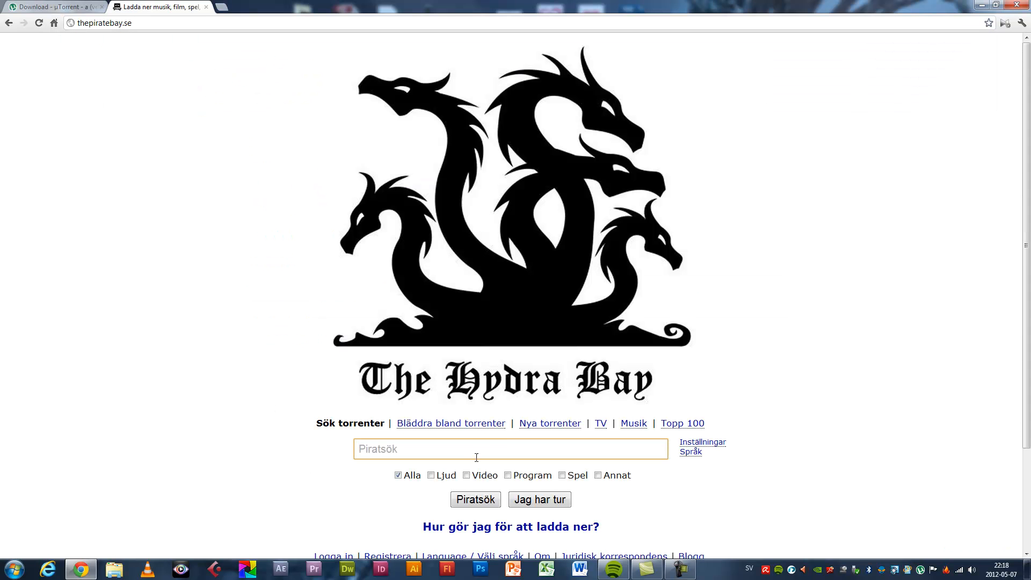
{"action": "type", "text": "fl"}
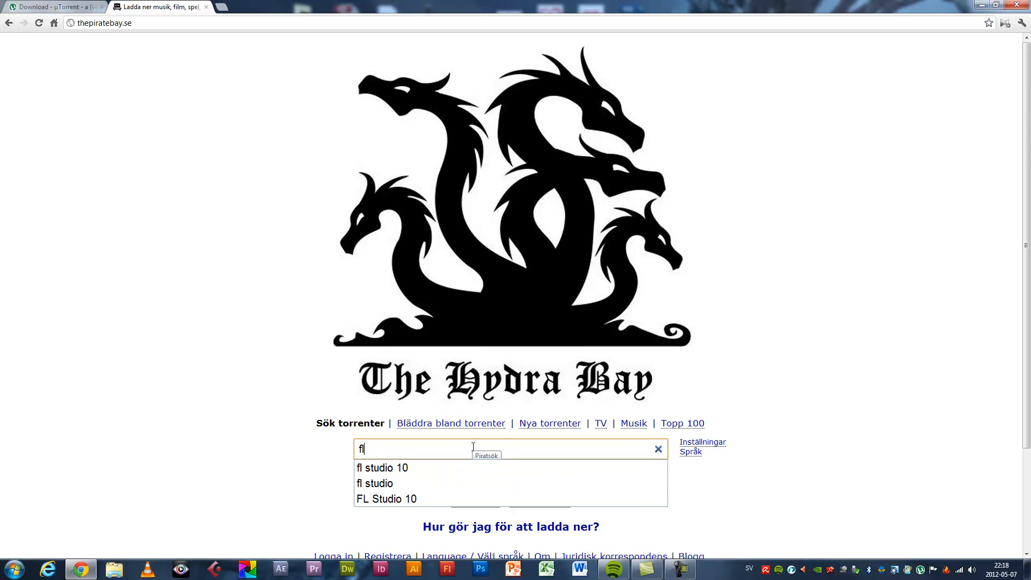
{"action": "left_click", "coordinate": [381, 467]}
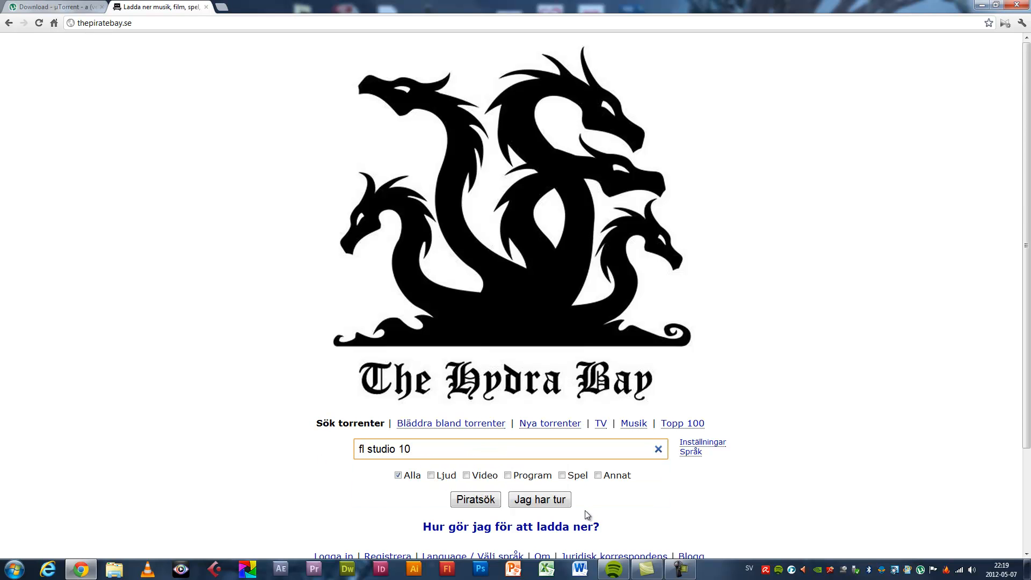
{"action": "left_click", "coordinate": [475, 500]}
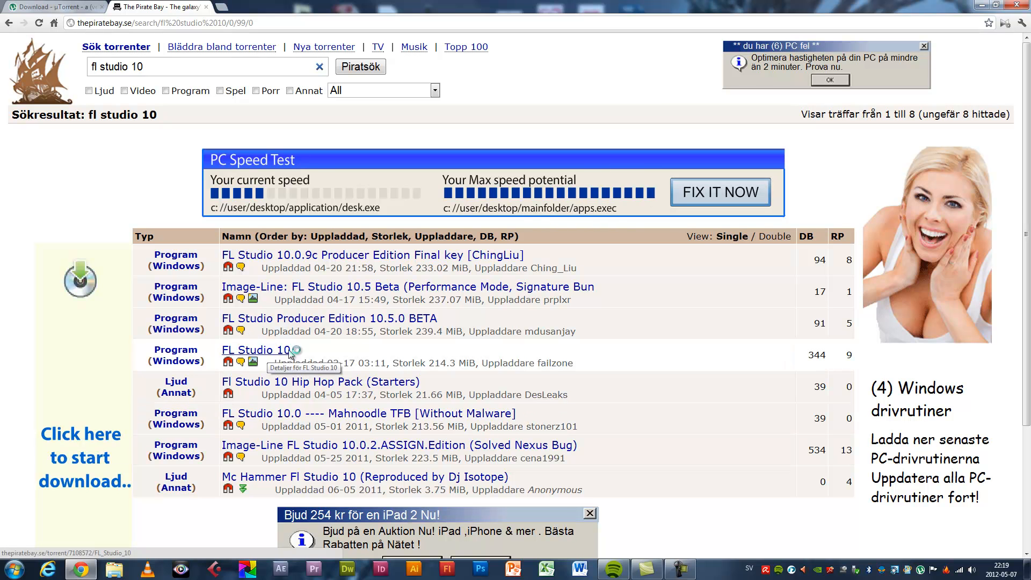
Open the FL Studio 10 torrent result and request its magnet link via GET THIS TORRENT
{"action": "left_click", "coordinate": [253, 349]}
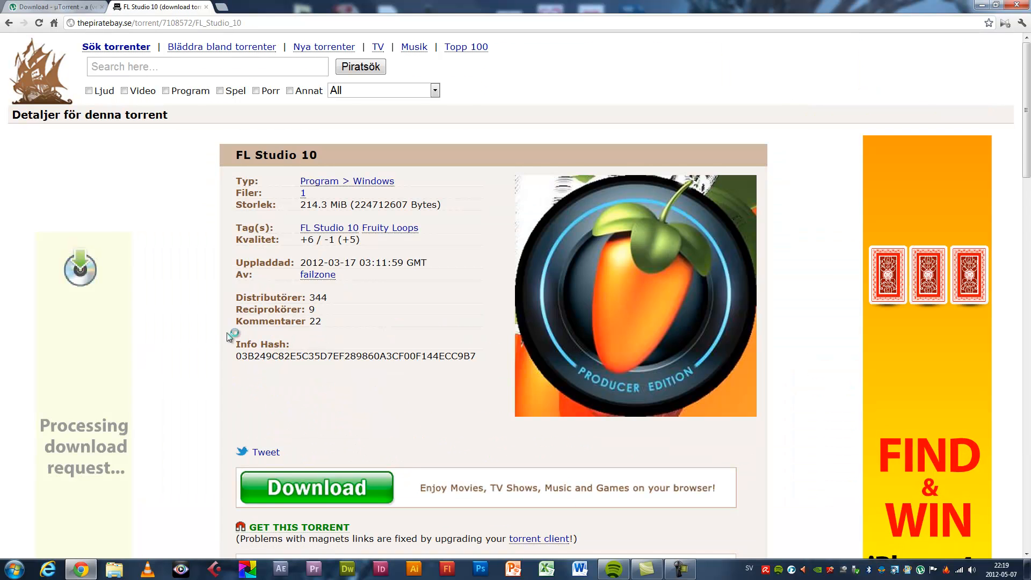
{"action": "scroll", "scroll_direction": "down", "scroll_amount": 3}
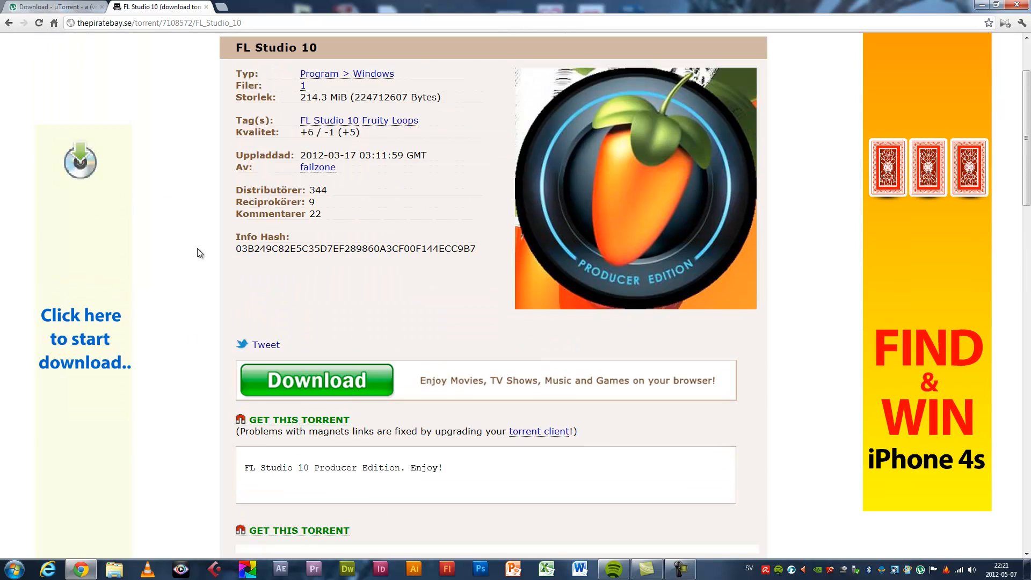
{"action": "left_click", "coordinate": [299, 420]}
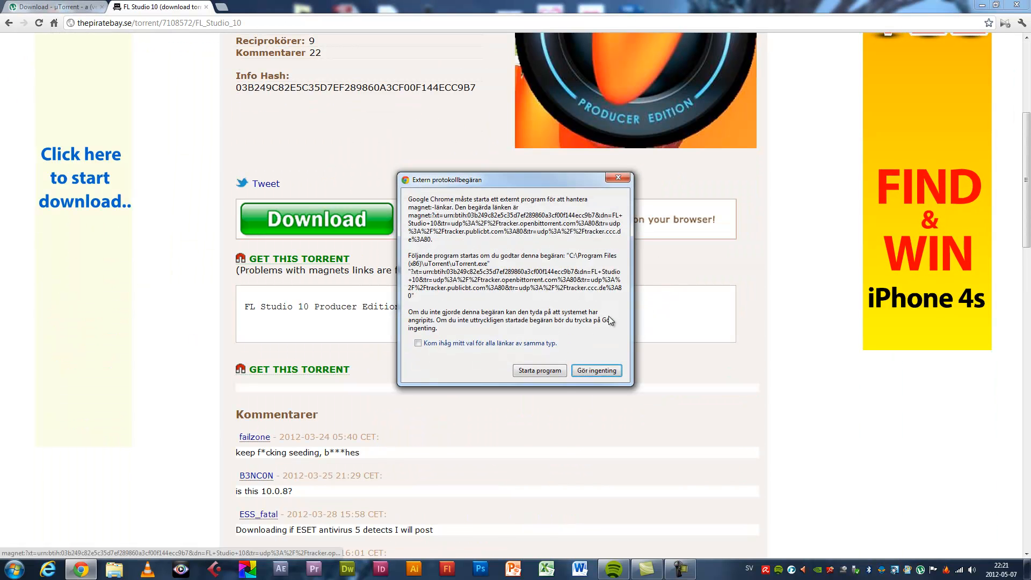
Launch uTorrent from the magnet link and add the FL Studio 10 torrent saving into Downloads
{"action": "left_click", "coordinate": [538, 371]}
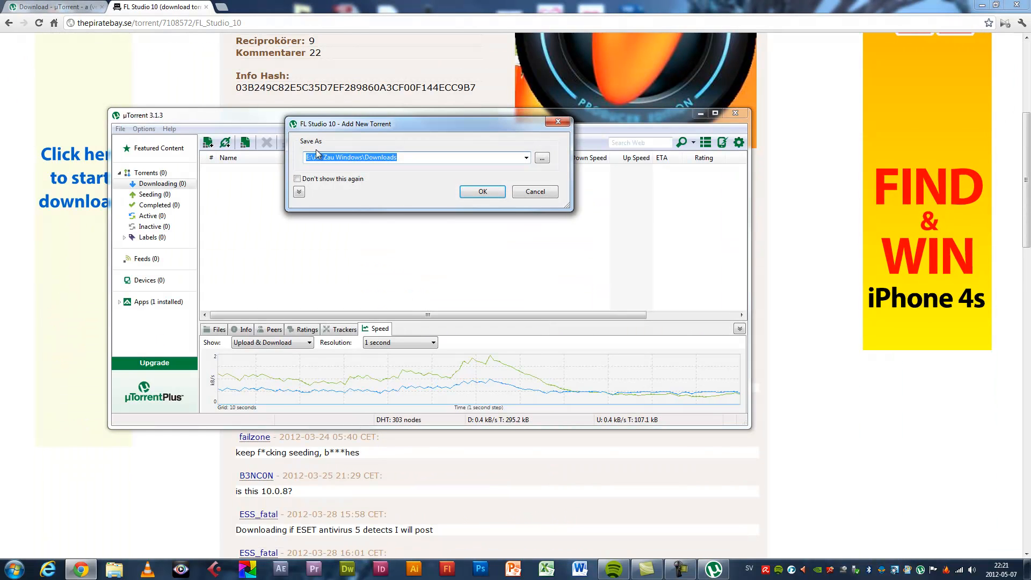
{"action": "left_click", "coordinate": [541, 157]}
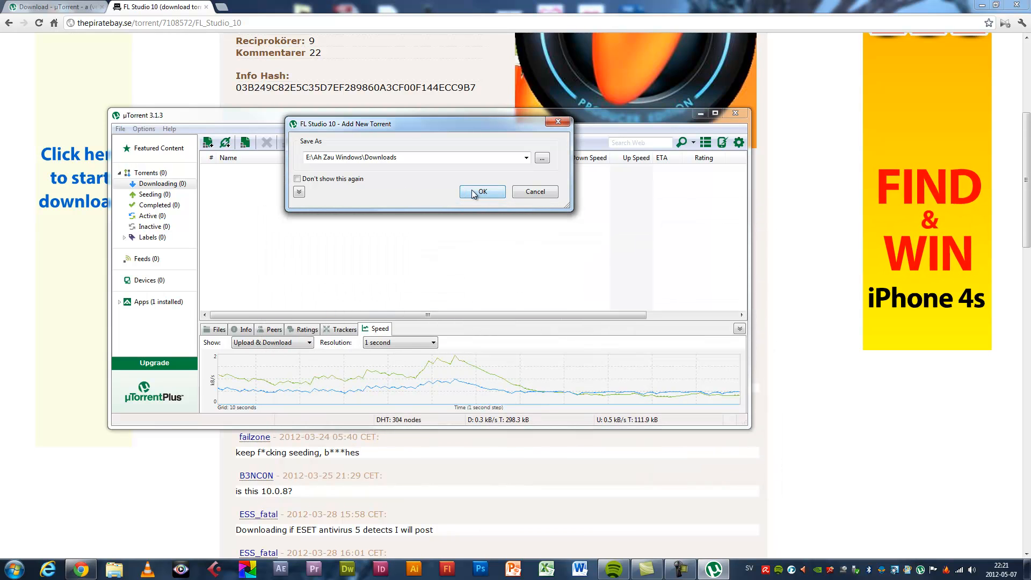
{"action": "left_click", "coordinate": [481, 192]}
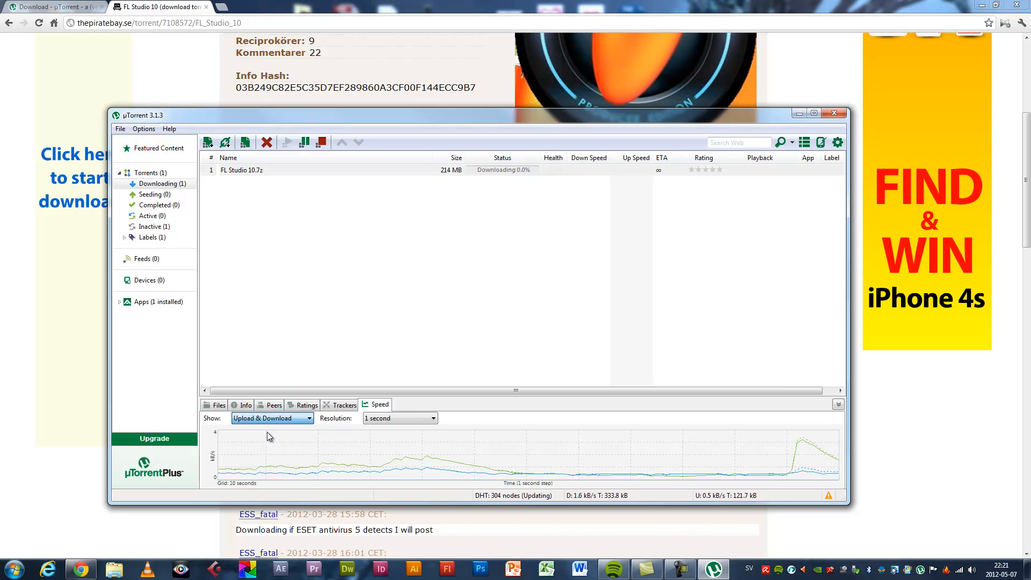
Keep the speed graph at one second, then select FL Studio 10.7z under Completed
{"action": "left_click", "coordinate": [397, 418]}
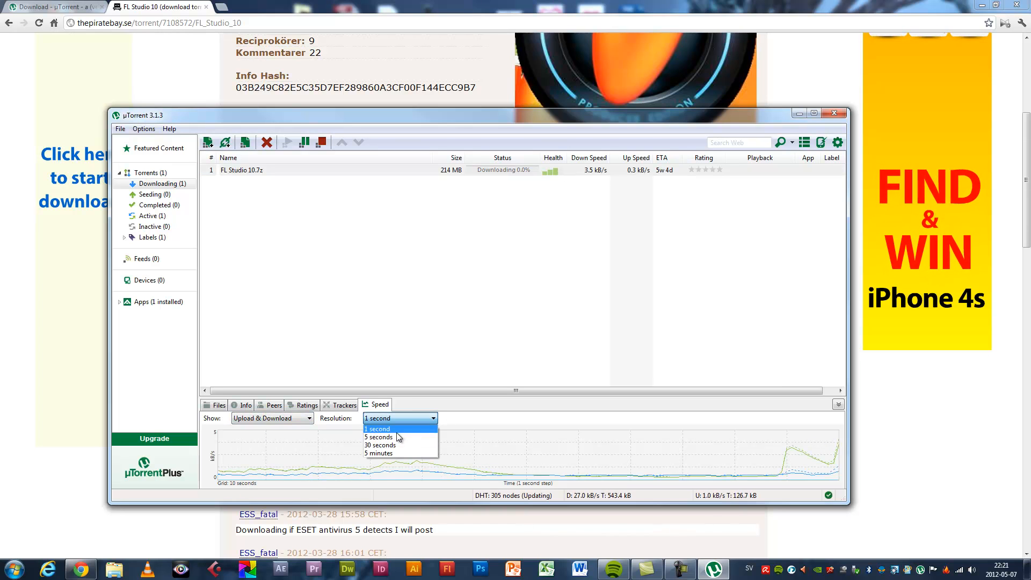
{"action": "left_click", "coordinate": [378, 429]}
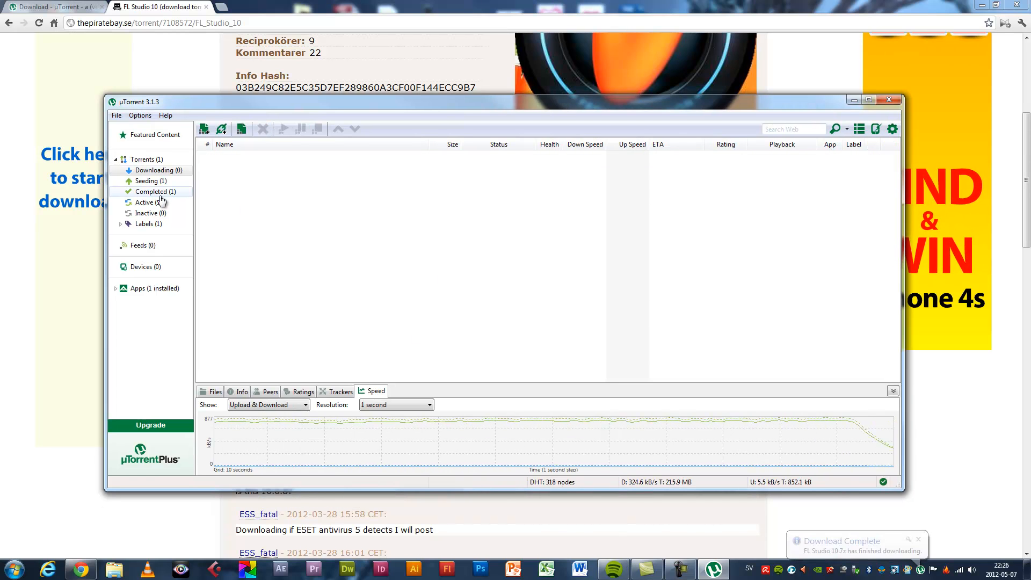
{"action": "left_click", "coordinate": [152, 192]}
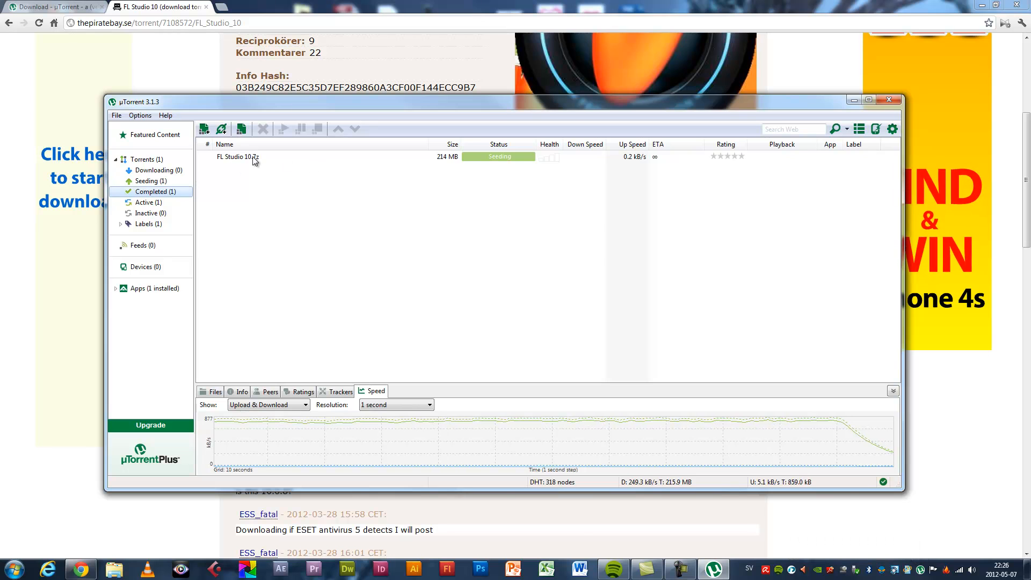
{"action": "left_click", "coordinate": [236, 156]}
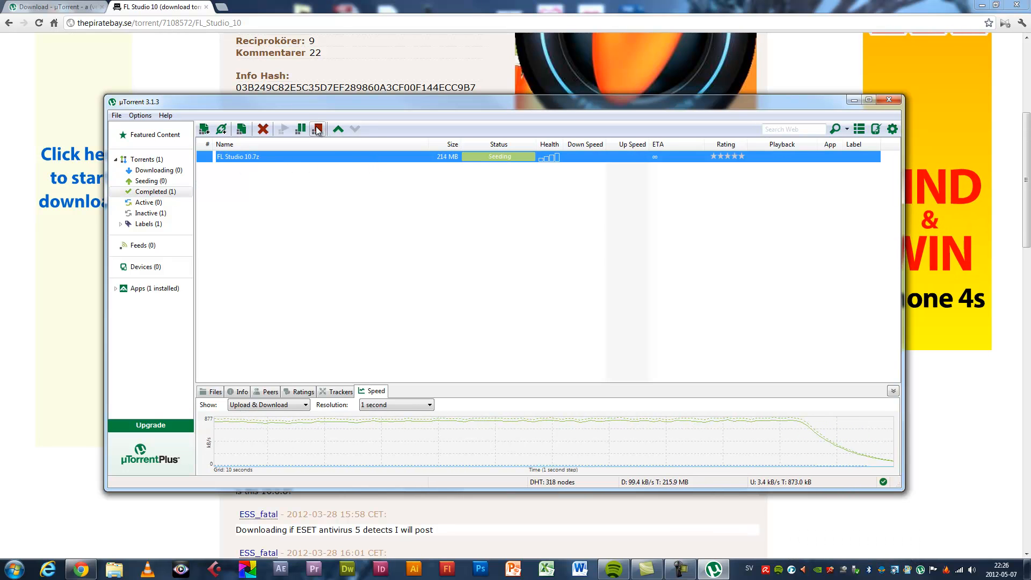
Show the finished FL Studio torrent in its containing Downloads folder
{"action": "right_click", "coordinate": [238, 157]}
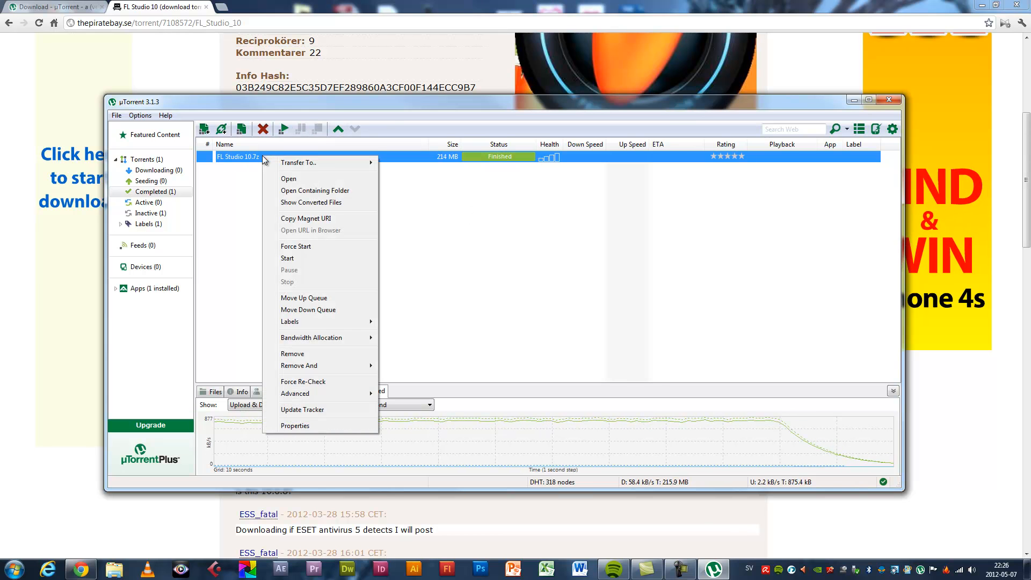
{"action": "mouse_move", "coordinate": [318, 194]}
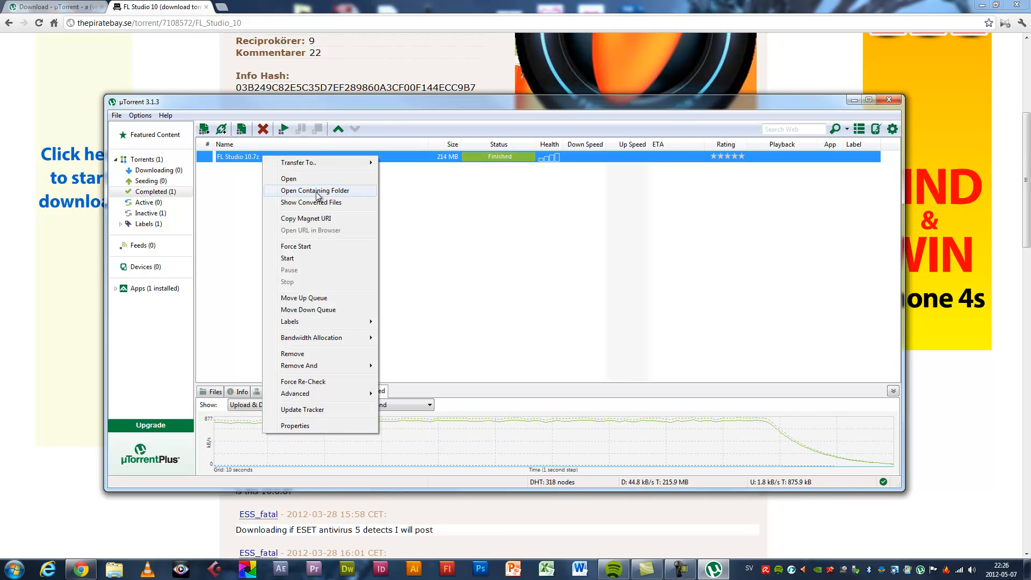
{"action": "left_click", "coordinate": [314, 191]}
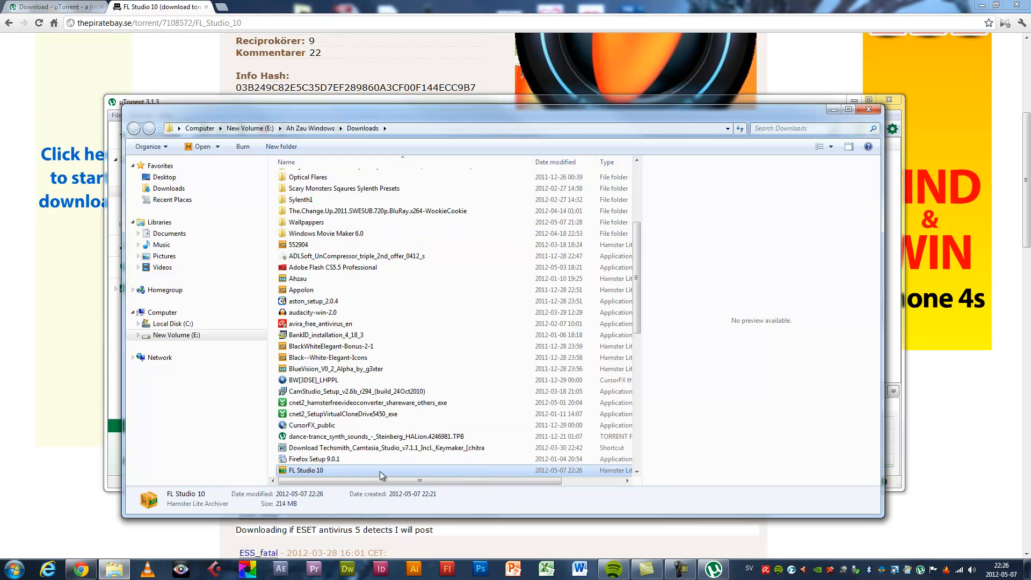
{"action": "scroll", "scroll_direction": "down", "scroll_amount": 3}
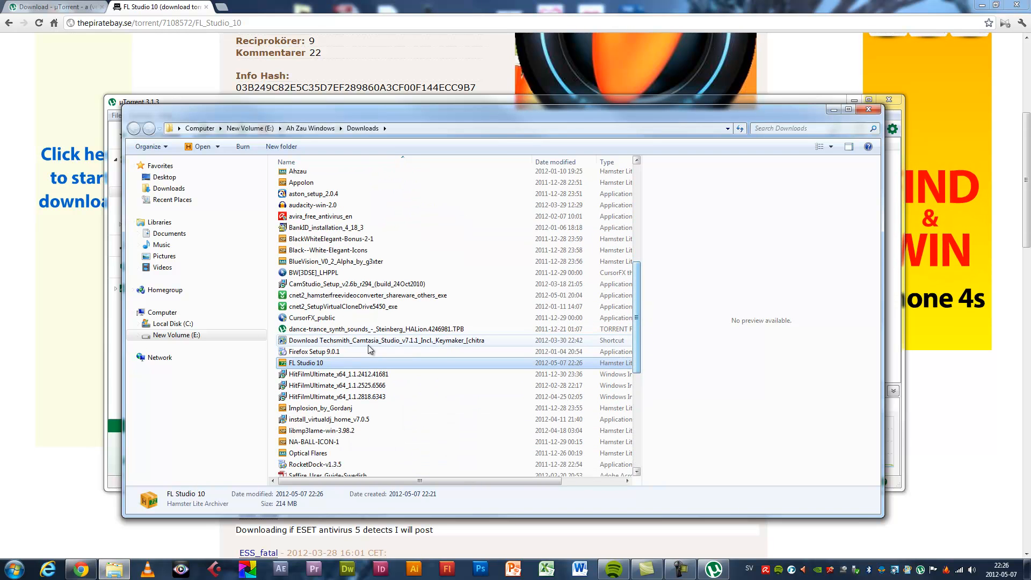
{"action": "mouse_move", "coordinate": [332, 366]}
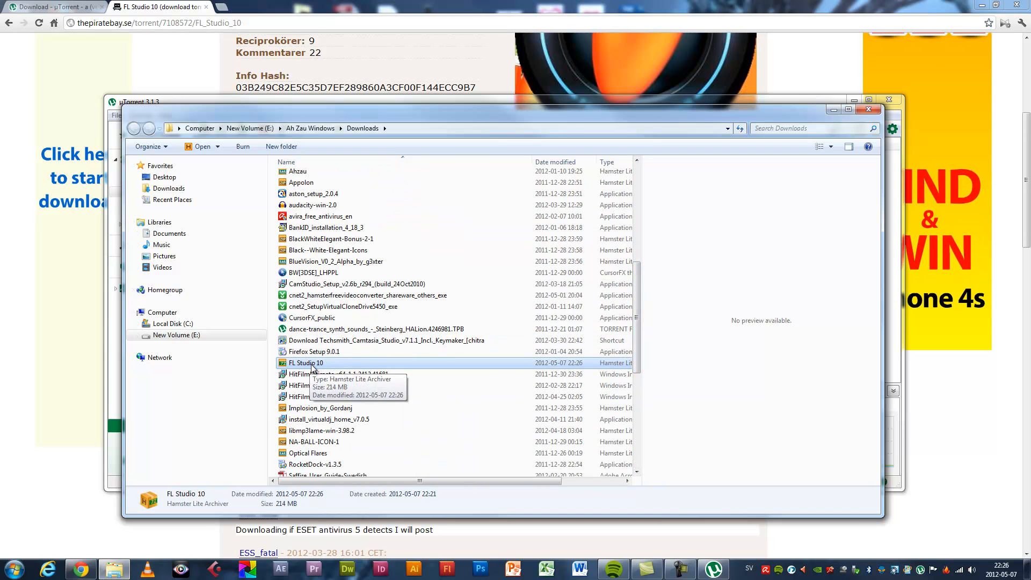
Extract the FL Studio 10 archive into a new FL Studio 10 folder
{"action": "right_click", "coordinate": [305, 362]}
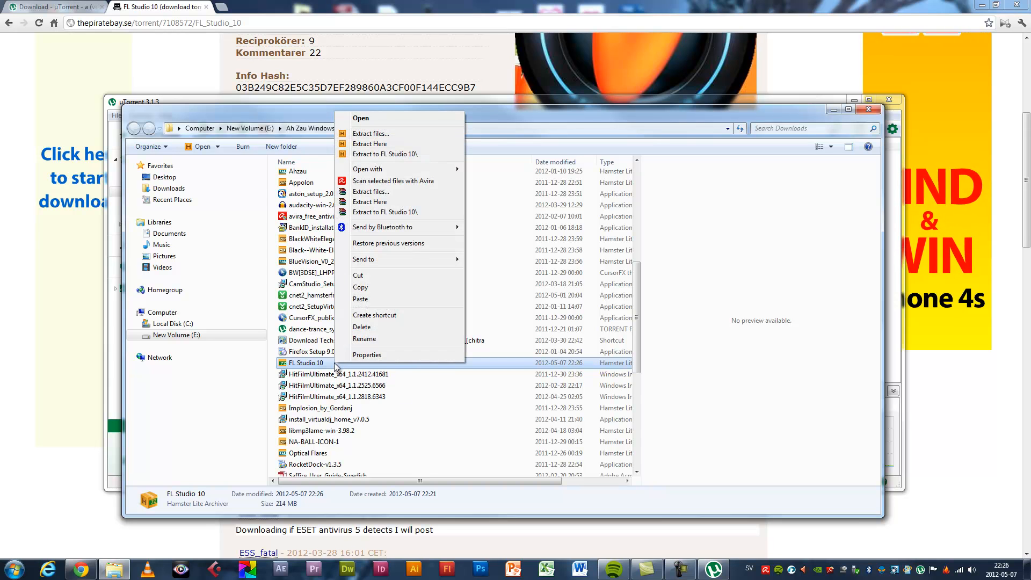
{"action": "mouse_move", "coordinate": [388, 191]}
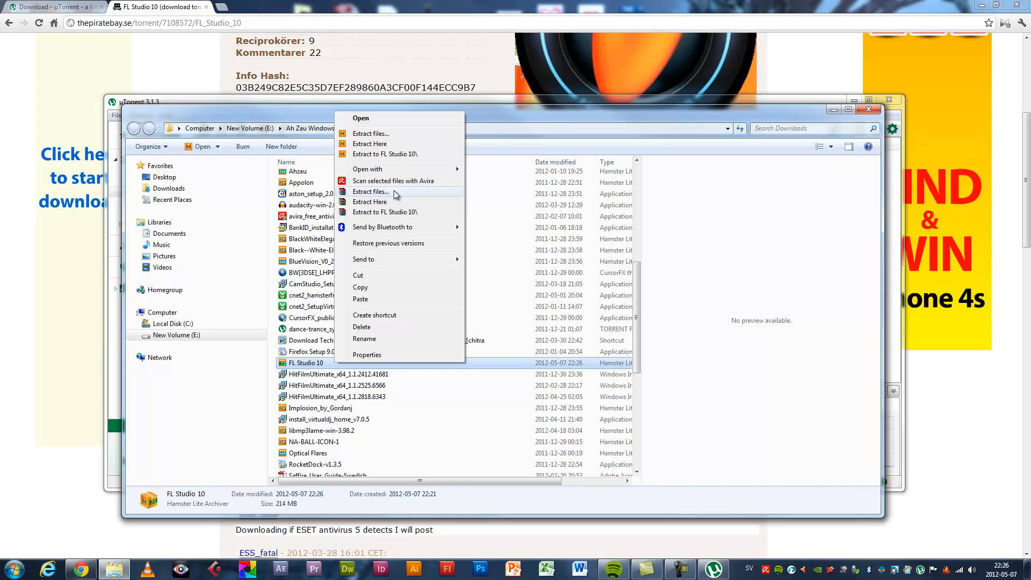
{"action": "left_click", "coordinate": [371, 191]}
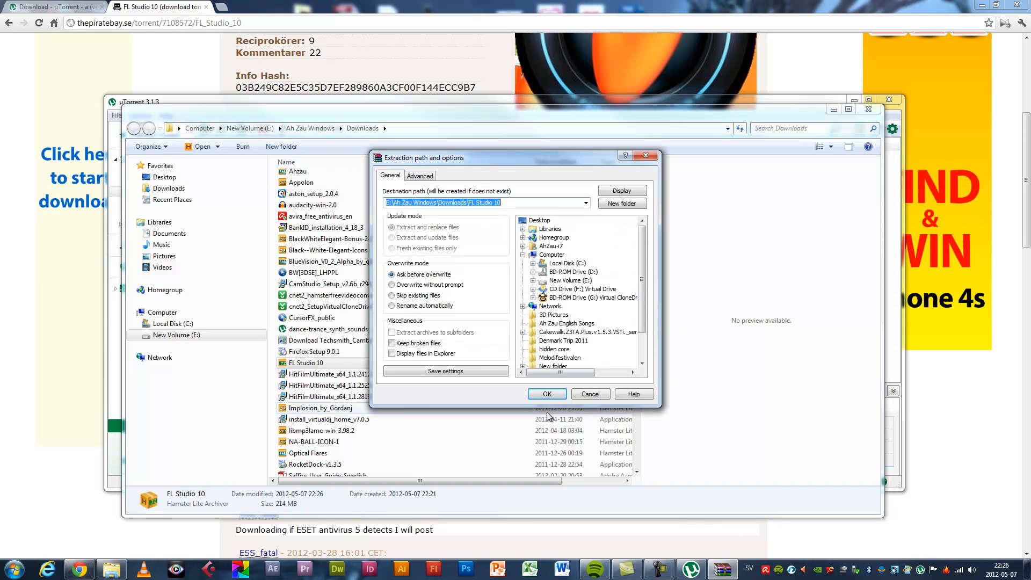
{"action": "left_click", "coordinate": [547, 394]}
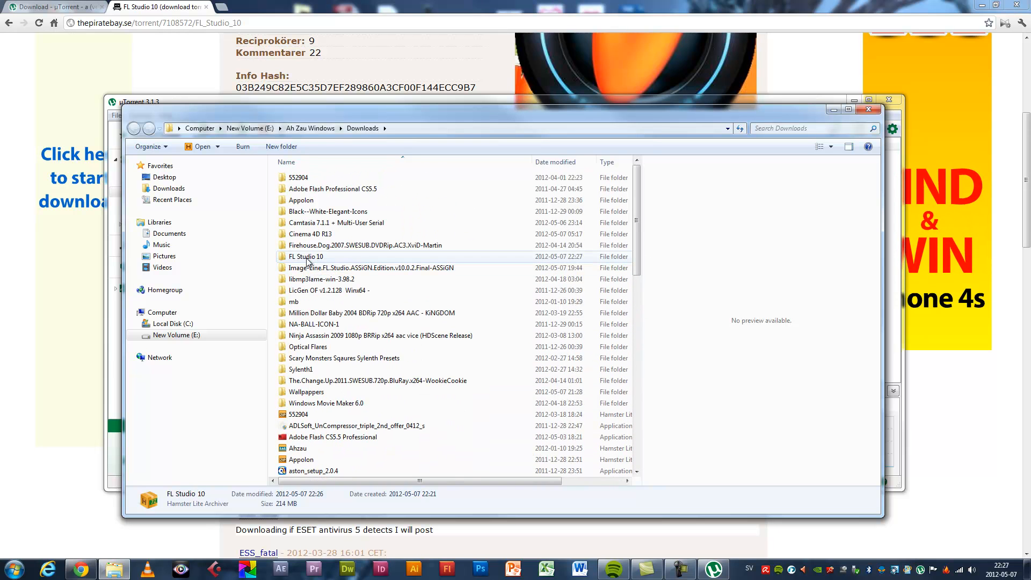
Browse into the extracted FL Studio 10 folder, peek at Crack, and select the FL10SETUP installer
{"action": "double_click", "coordinate": [305, 257]}
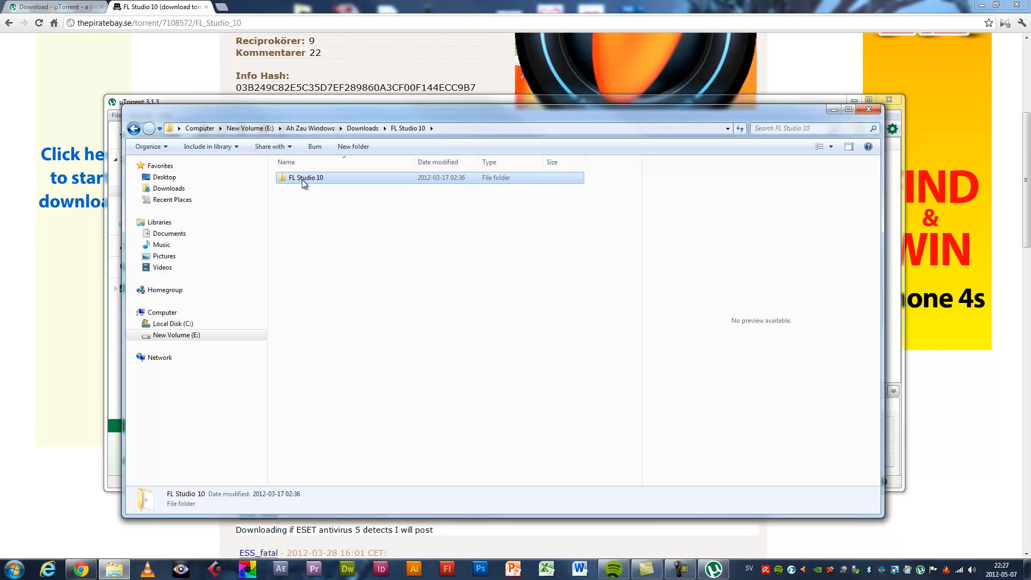
{"action": "double_click", "coordinate": [307, 178]}
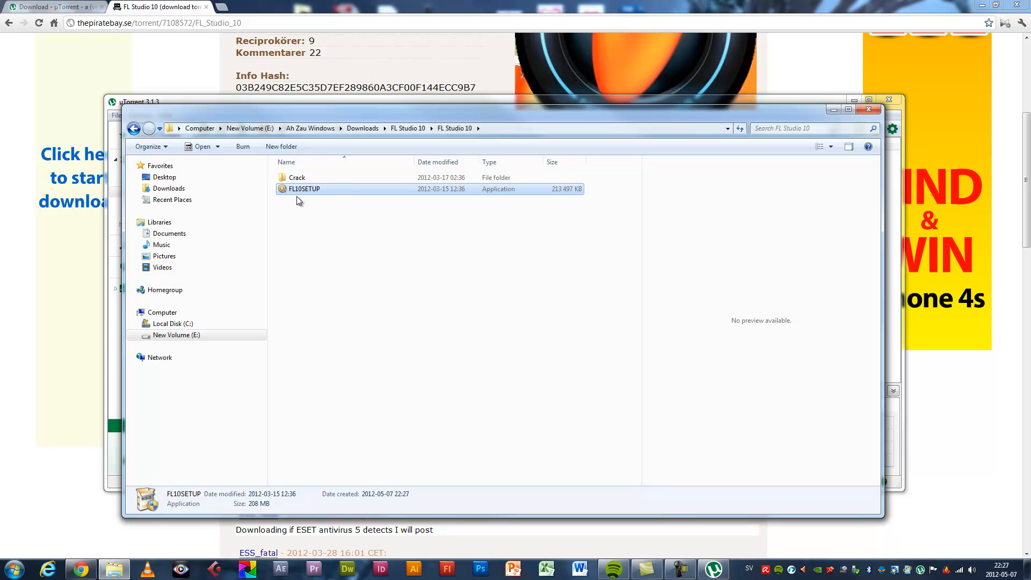
{"action": "double_click", "coordinate": [296, 178]}
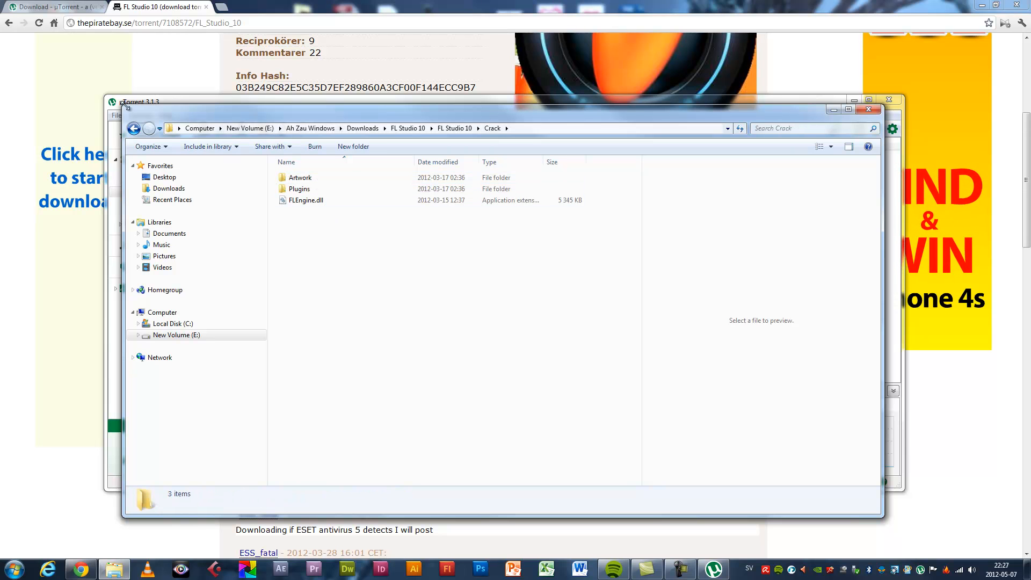
{"action": "left_click", "coordinate": [135, 128]}
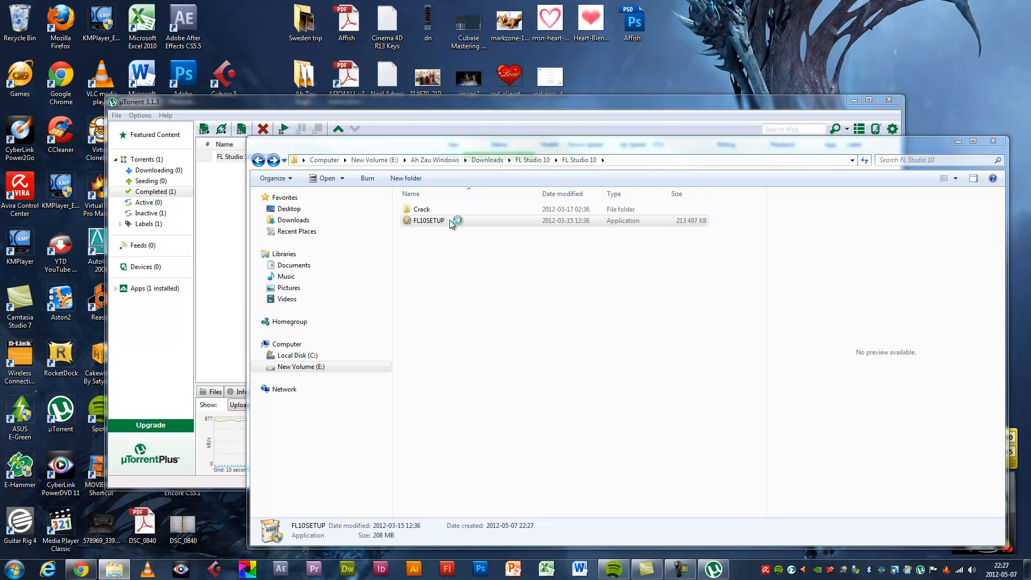
{"action": "left_click", "coordinate": [428, 220]}
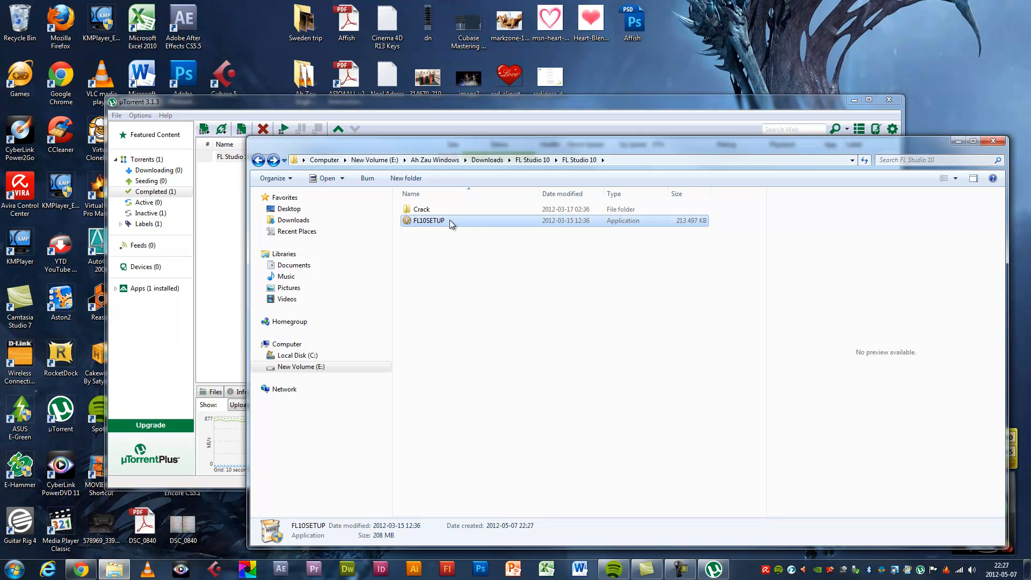
Launch FL10SETUP, accept the licence, and keep default components, program and VST plugin folders
{"action": "double_click", "coordinate": [428, 220]}
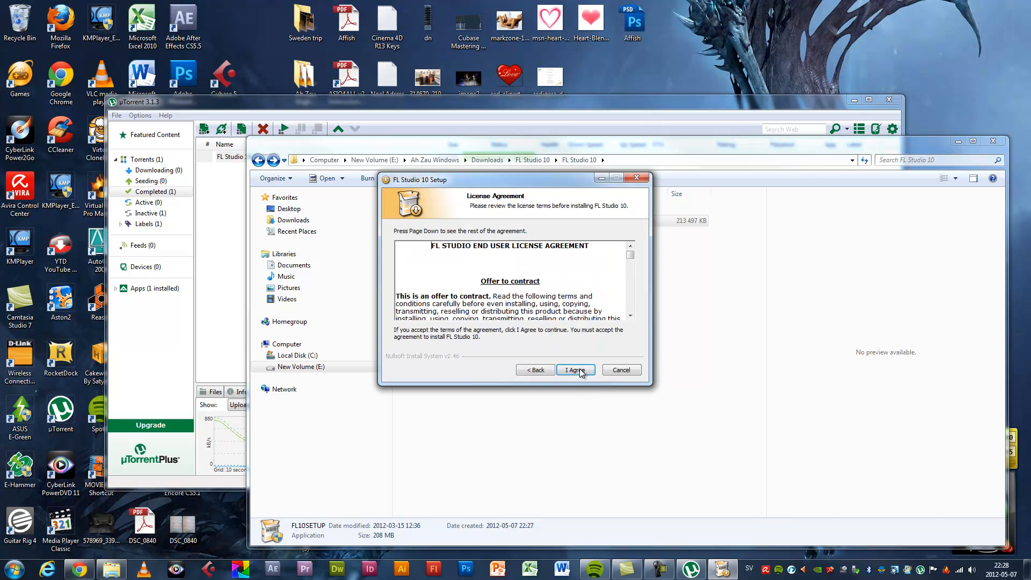
{"action": "left_click", "coordinate": [574, 370]}
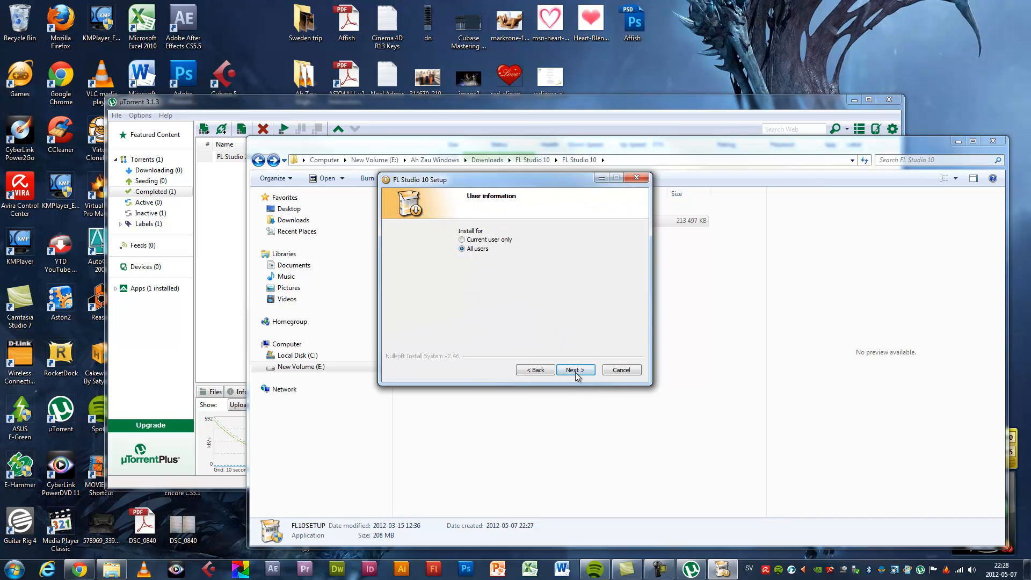
{"action": "left_click", "coordinate": [573, 369]}
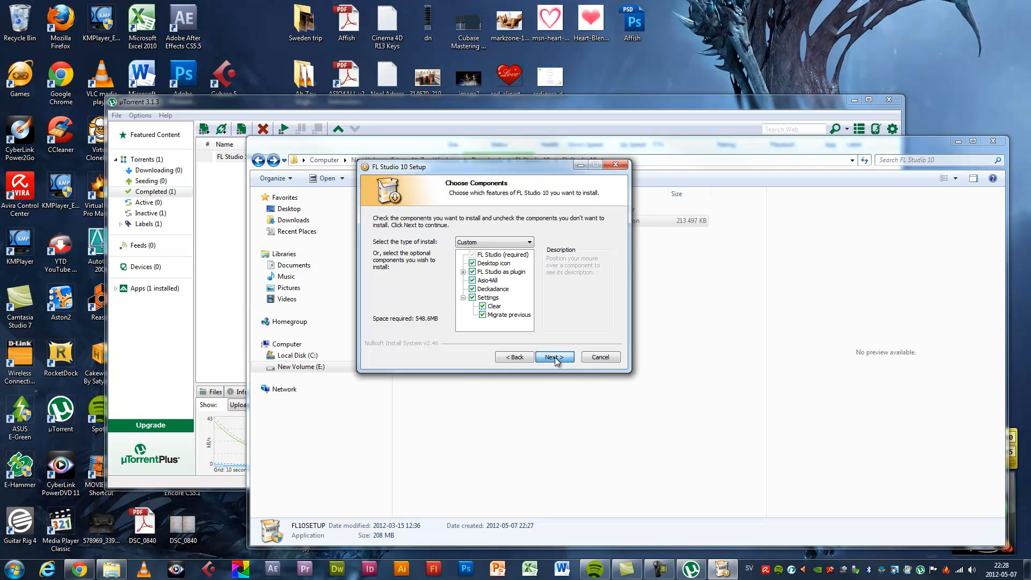
{"action": "left_click", "coordinate": [554, 356]}
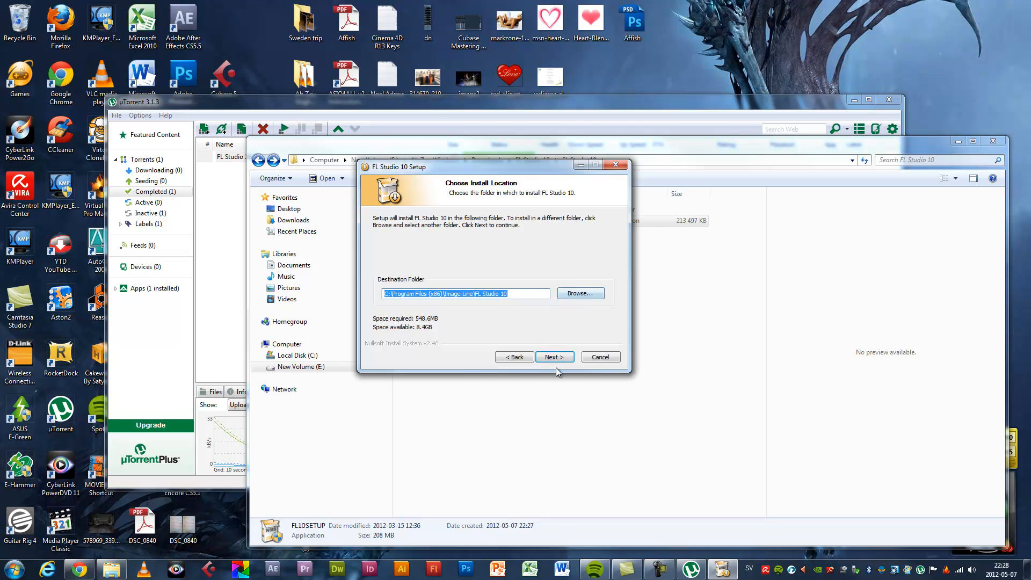
{"action": "left_click", "coordinate": [553, 357]}
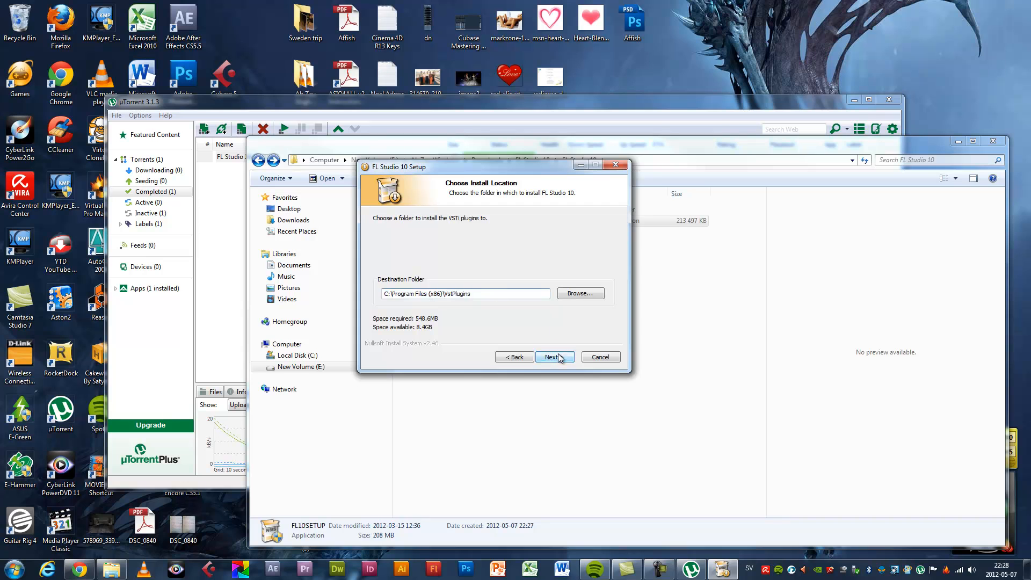
{"action": "left_click", "coordinate": [555, 357]}
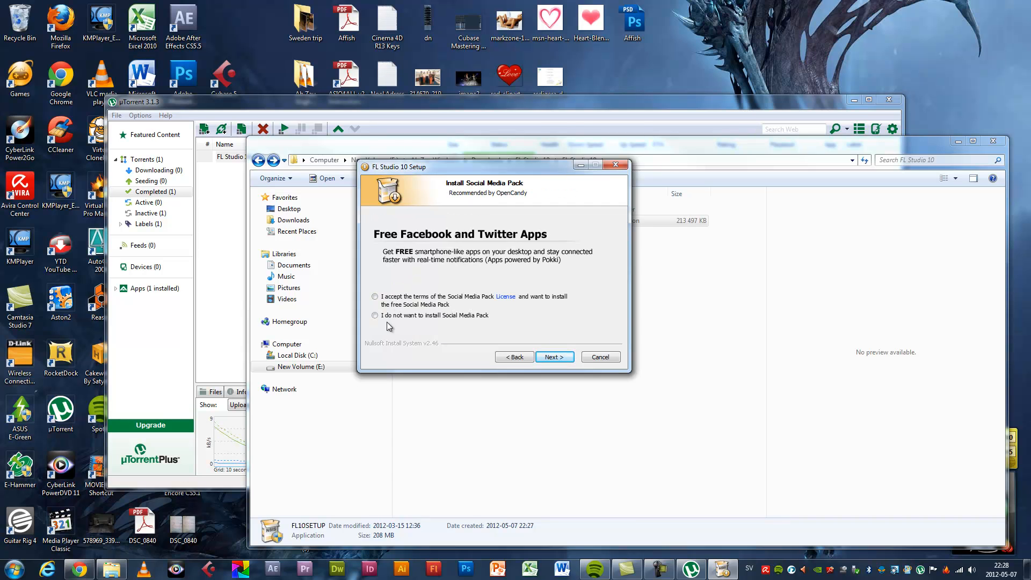
Decline the Social Media Pack and continue to the installation
{"action": "left_click", "coordinate": [375, 316]}
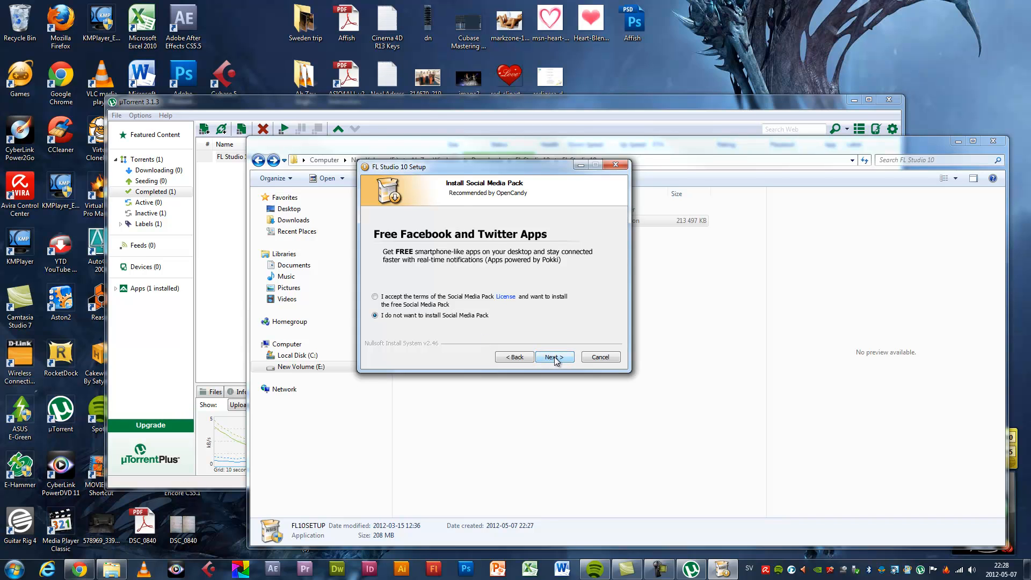
{"action": "left_click", "coordinate": [555, 356]}
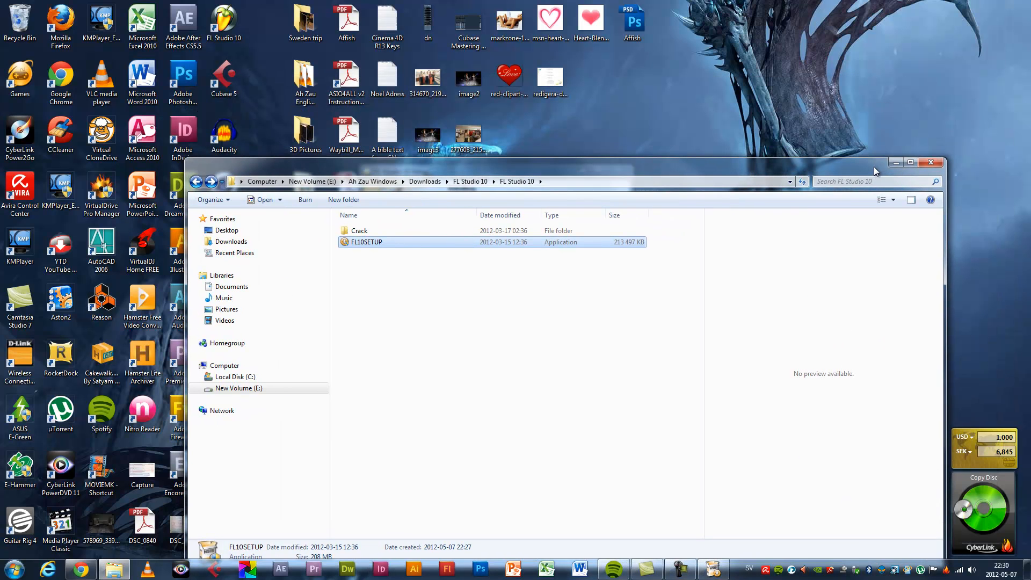
Wait through the FL Studio 10 installation until the Deckadance setup wizard appears
{"action": "double_click", "coordinate": [366, 242]}
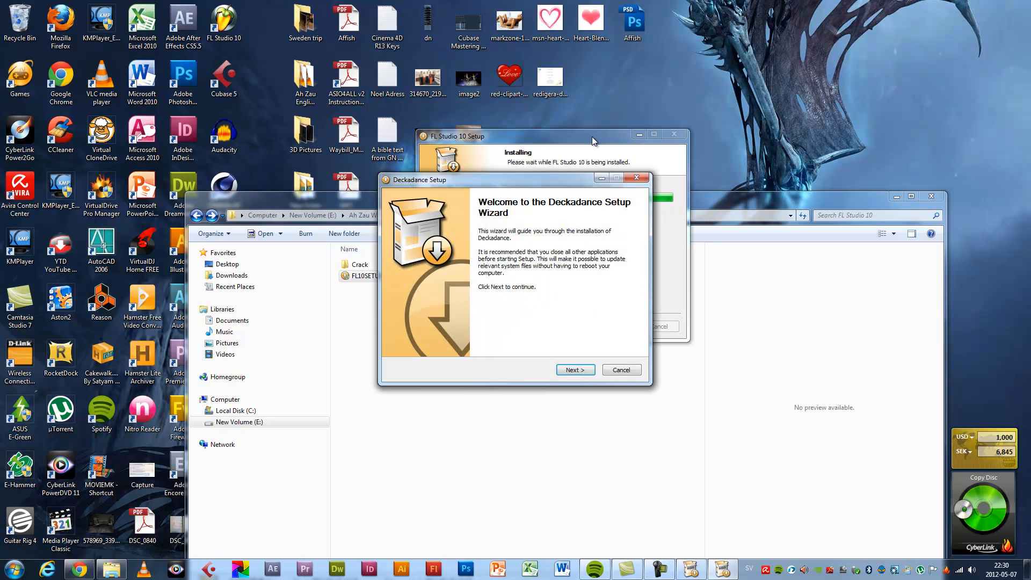
Install Deckadance as a VST plugin, accepting its licence, and close the finished wizard
{"action": "left_click", "coordinate": [574, 369]}
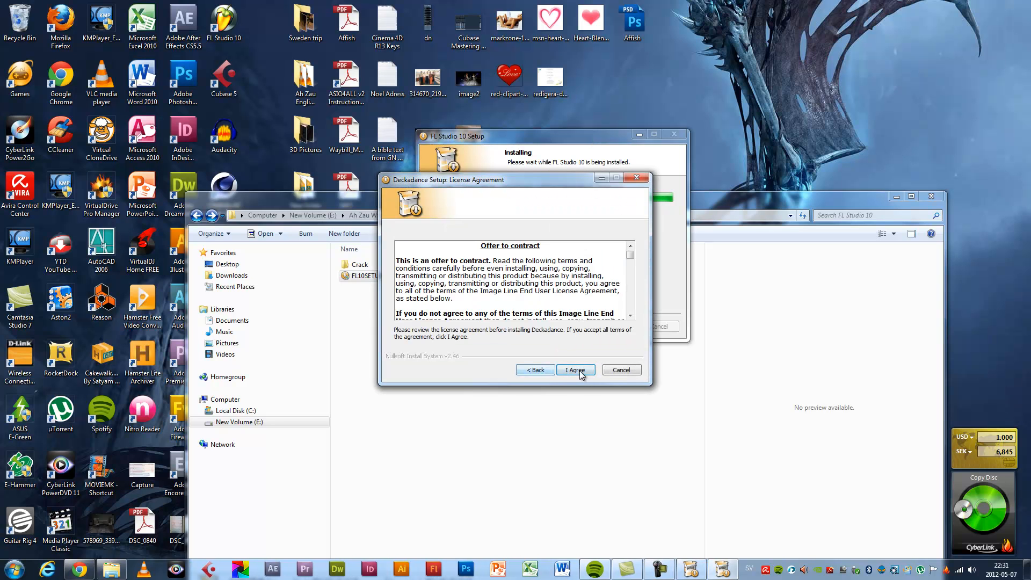
{"action": "left_click", "coordinate": [573, 370]}
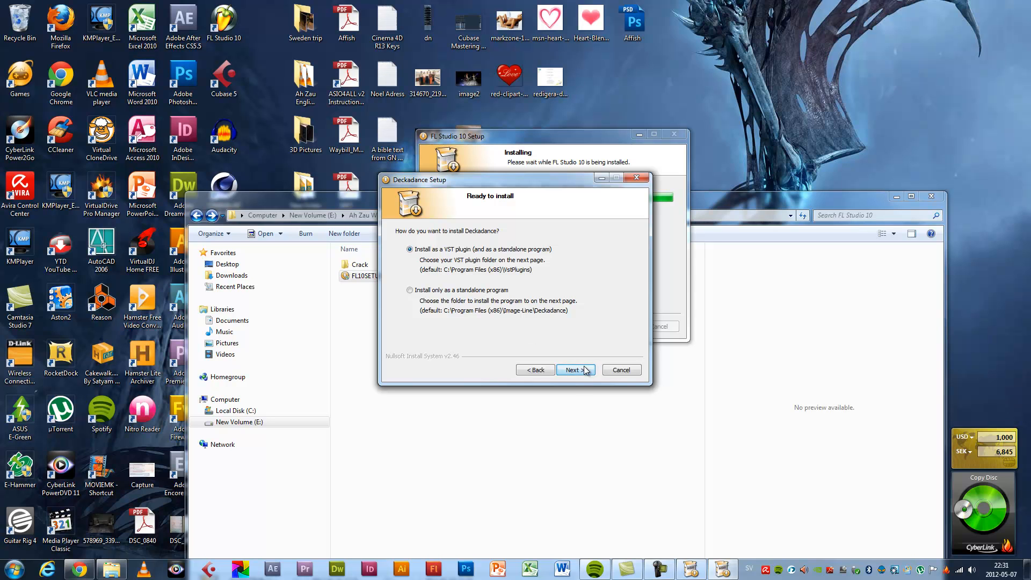
{"action": "left_click", "coordinate": [574, 370]}
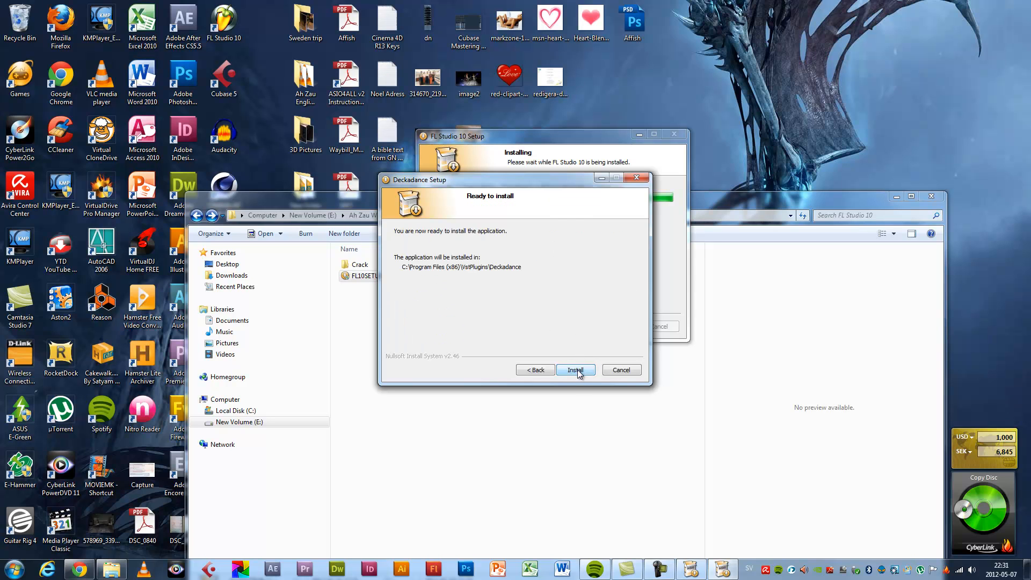
{"action": "left_click", "coordinate": [575, 370]}
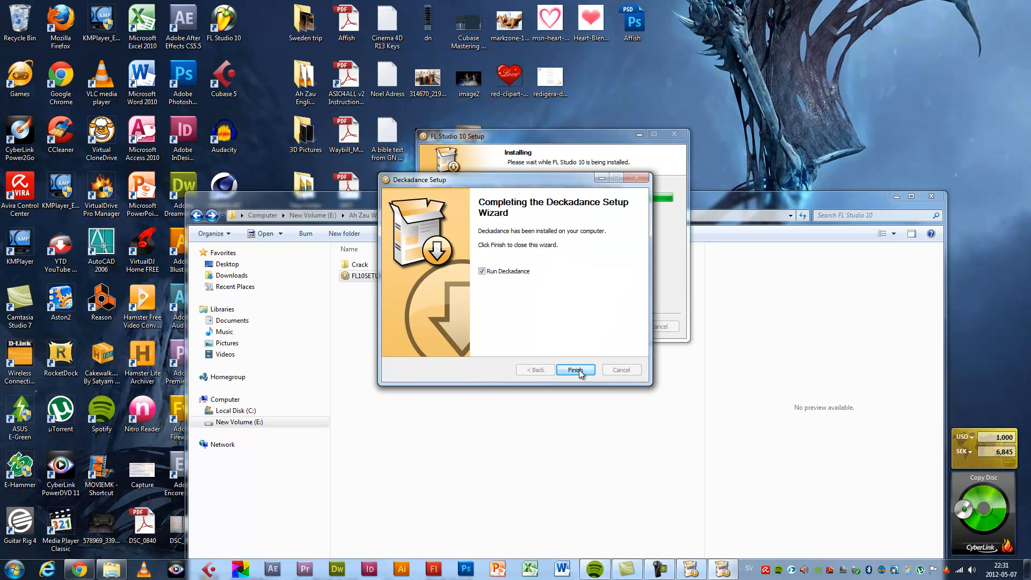
{"action": "left_click", "coordinate": [481, 270]}
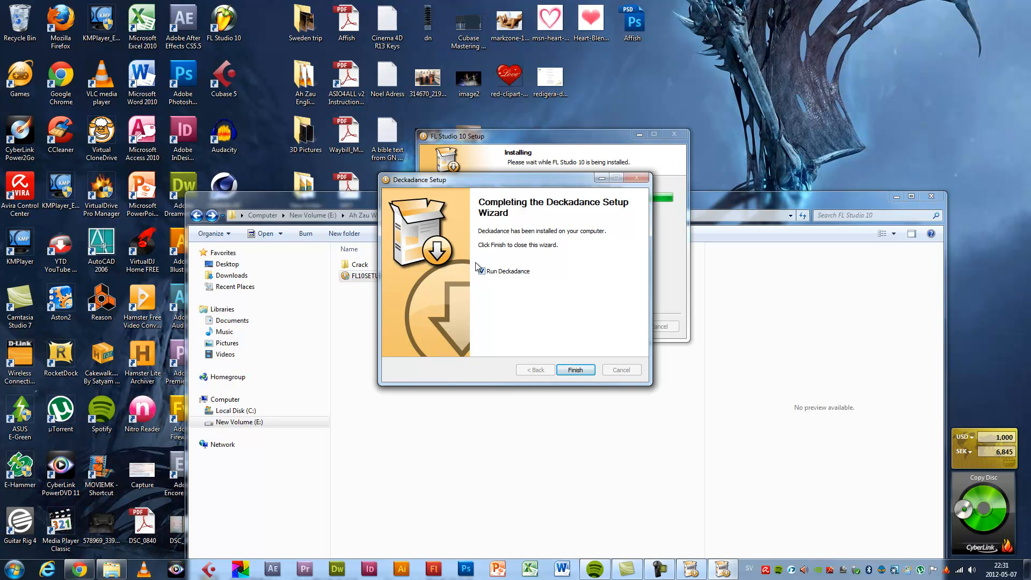
{"action": "left_click", "coordinate": [574, 369]}
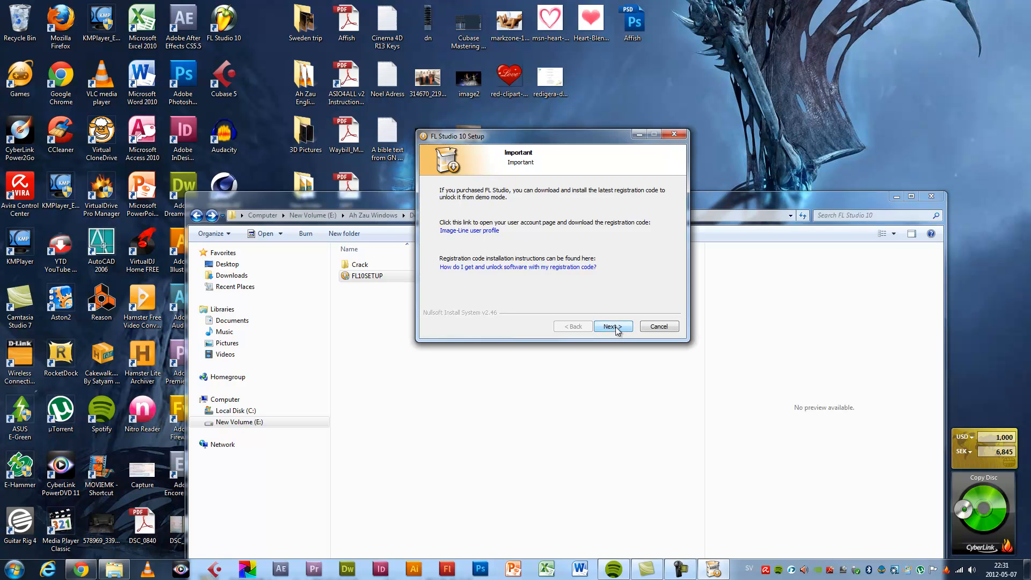
Finish FL Studio 10 Setup past the registration page without launching FL Studio
{"action": "left_click", "coordinate": [611, 327]}
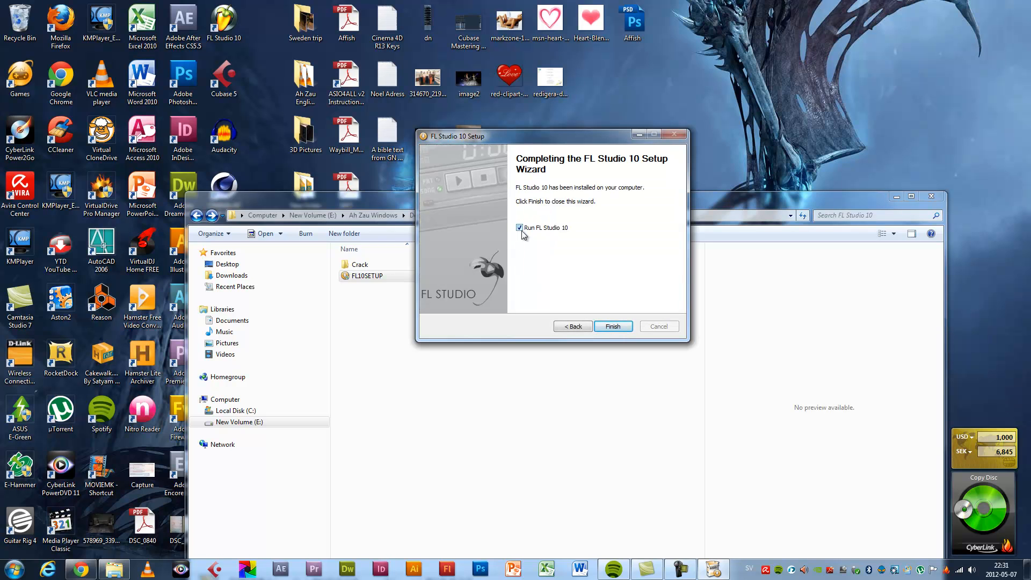
{"action": "left_click", "coordinate": [520, 227]}
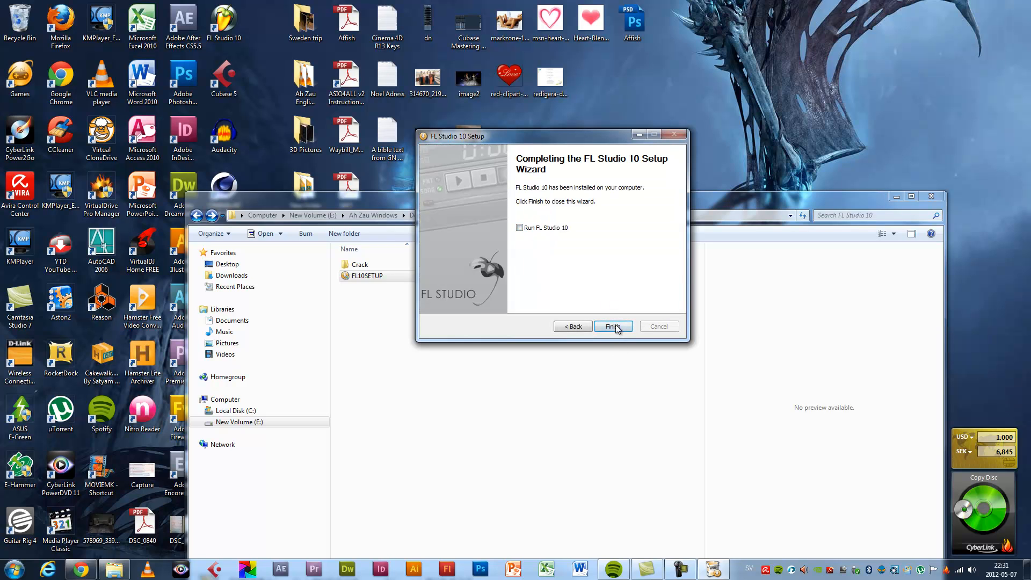
{"action": "left_click", "coordinate": [613, 326]}
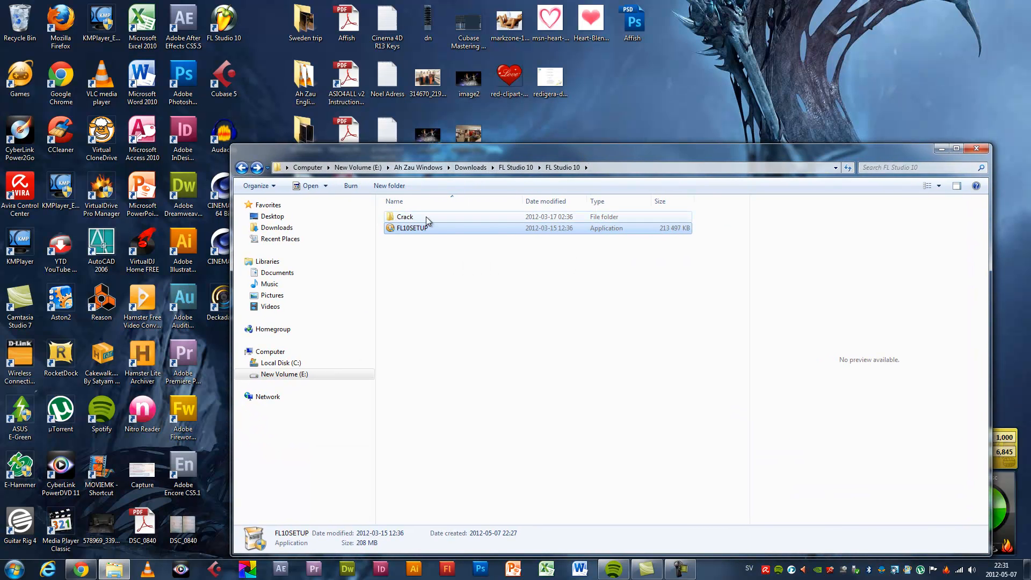
Copy FLEngine.dll from the Crack folder to the clipboard
{"action": "double_click", "coordinate": [405, 216]}
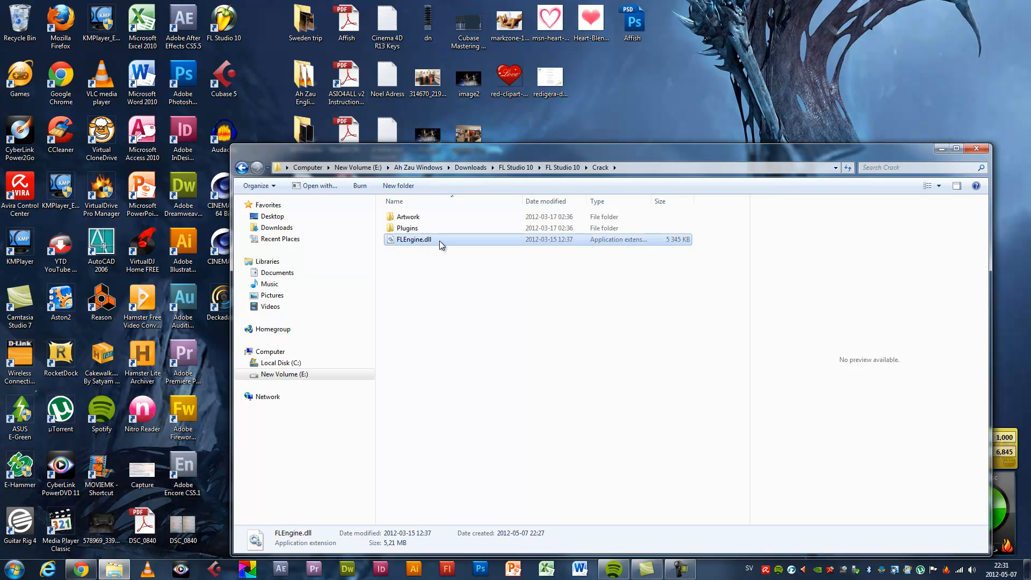
{"action": "right_click", "coordinate": [413, 240]}
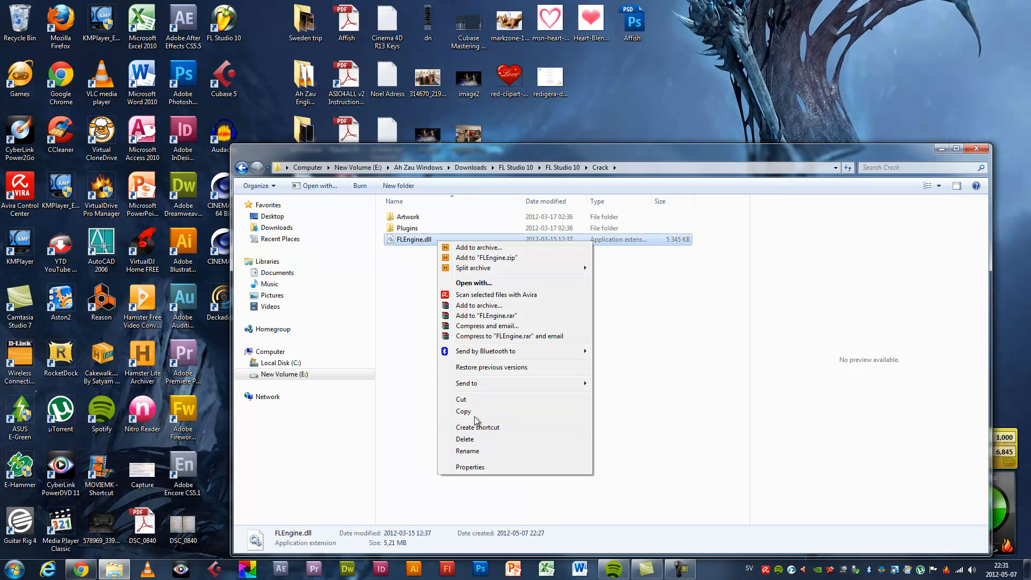
{"action": "left_click", "coordinate": [284, 374]}
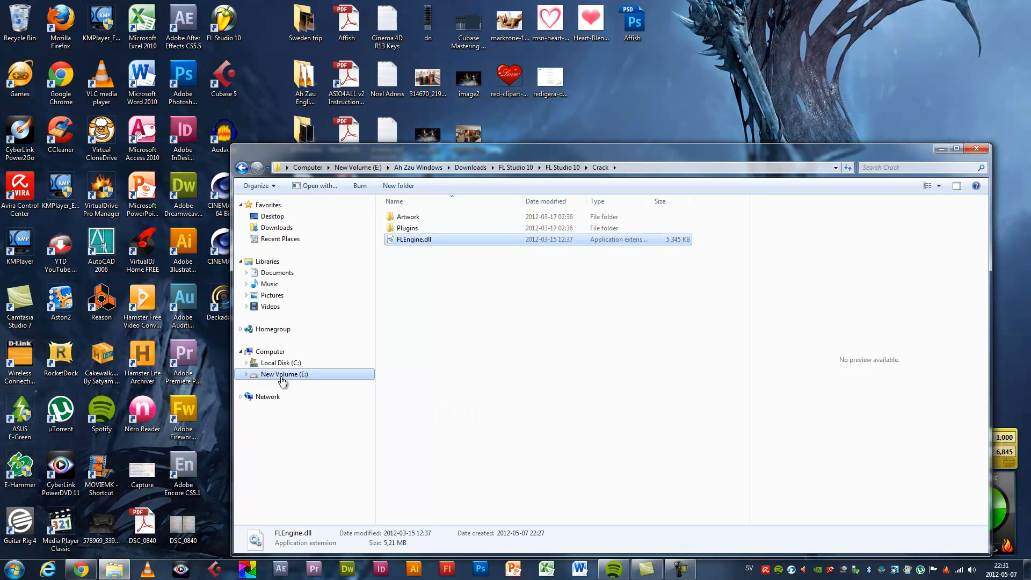
Browse Local Disk (C:) > Program Files (x86) > Image-Line to reach the FL Studio 10 folder
{"action": "left_click", "coordinate": [279, 362]}
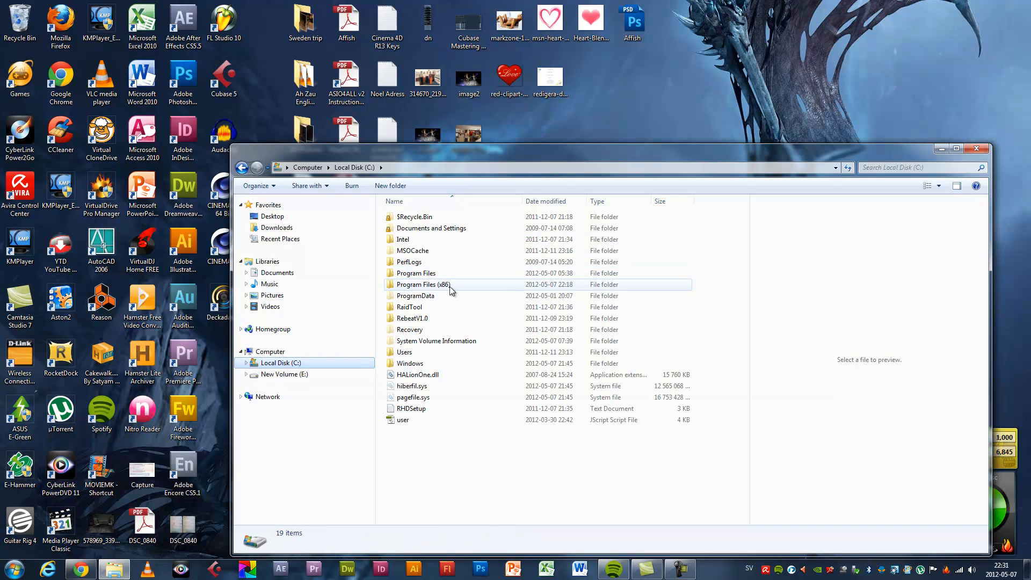
{"action": "double_click", "coordinate": [421, 283]}
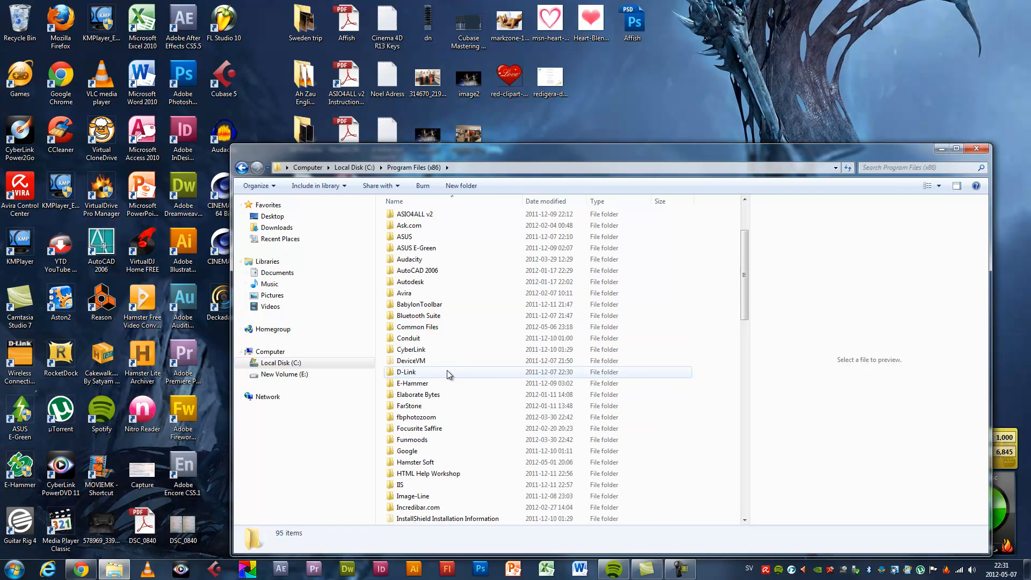
{"action": "scroll", "scroll_direction": "down", "scroll_amount": 3}
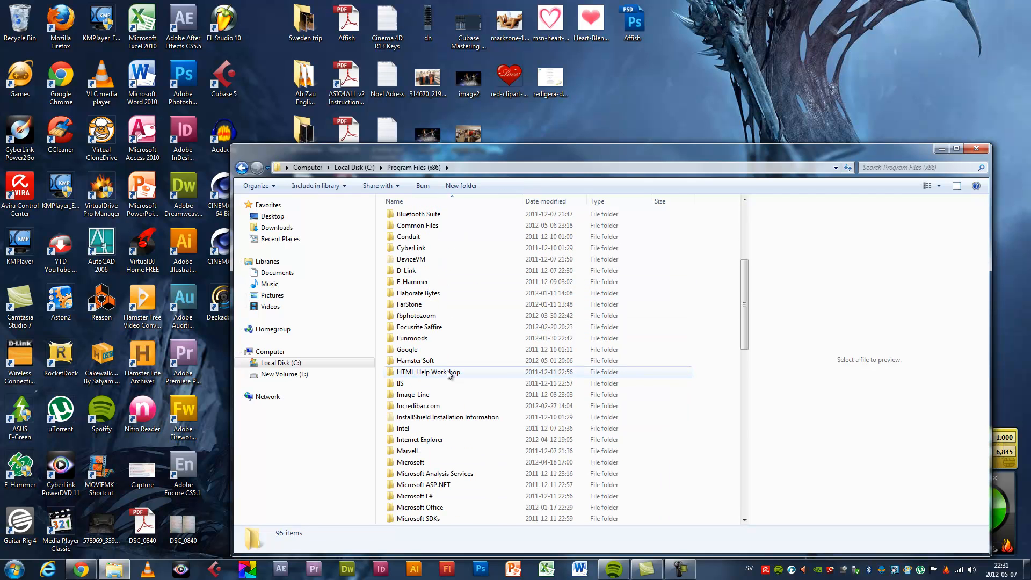
{"action": "scroll", "scroll_direction": "down", "scroll_amount": 3}
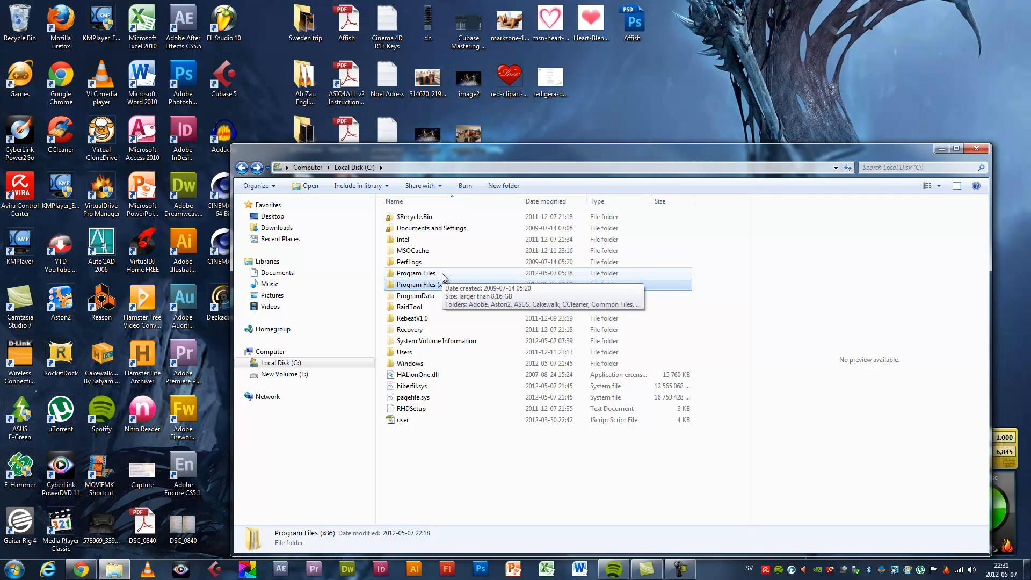
{"action": "double_click", "coordinate": [416, 272]}
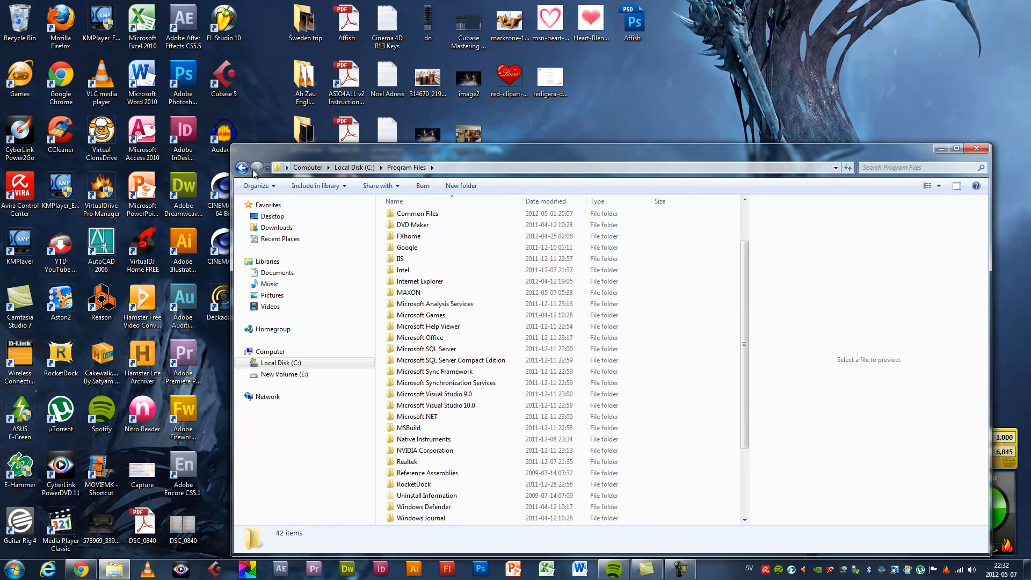
{"action": "left_click", "coordinate": [242, 168]}
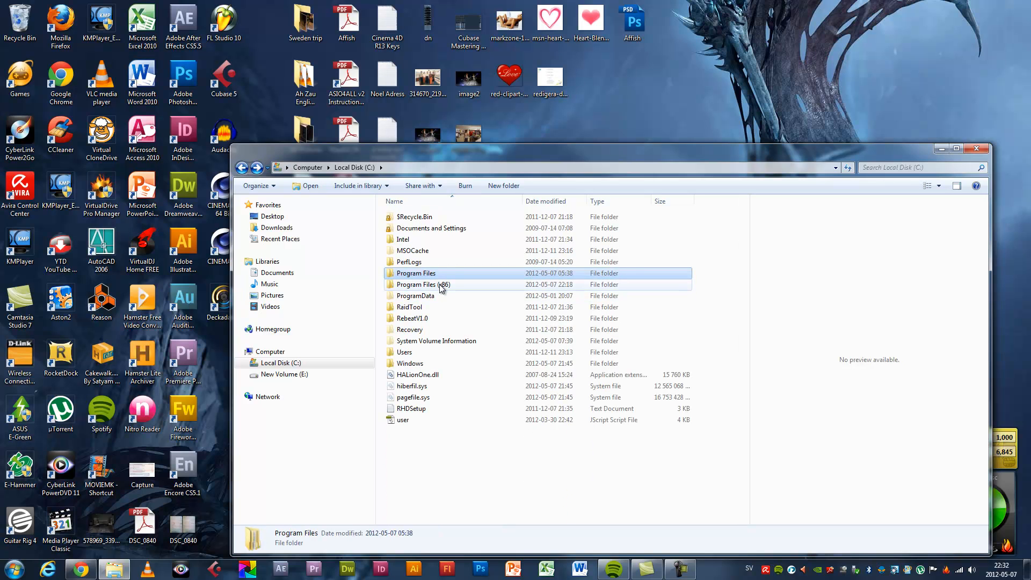
{"action": "double_click", "coordinate": [422, 283]}
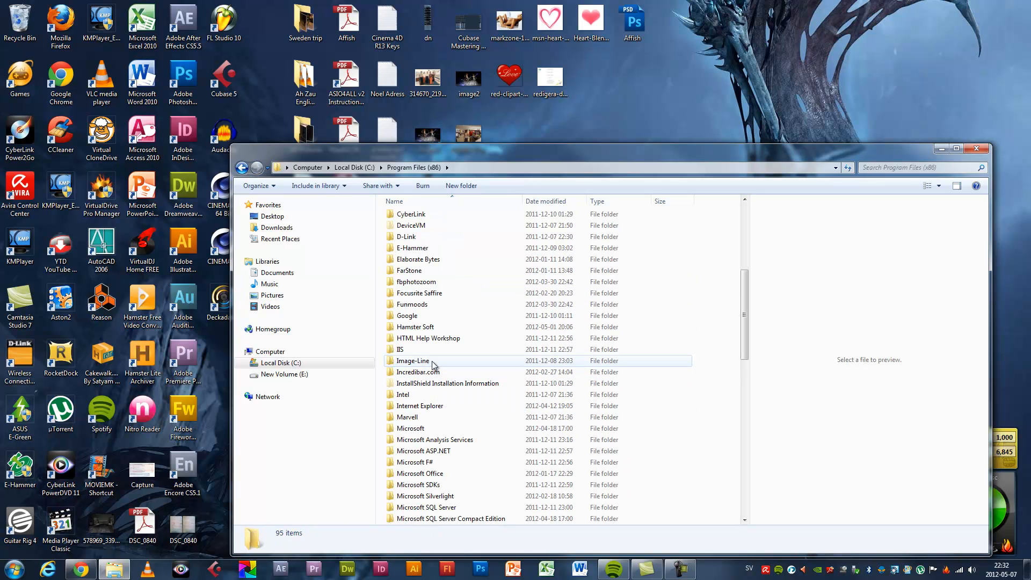
{"action": "double_click", "coordinate": [412, 361]}
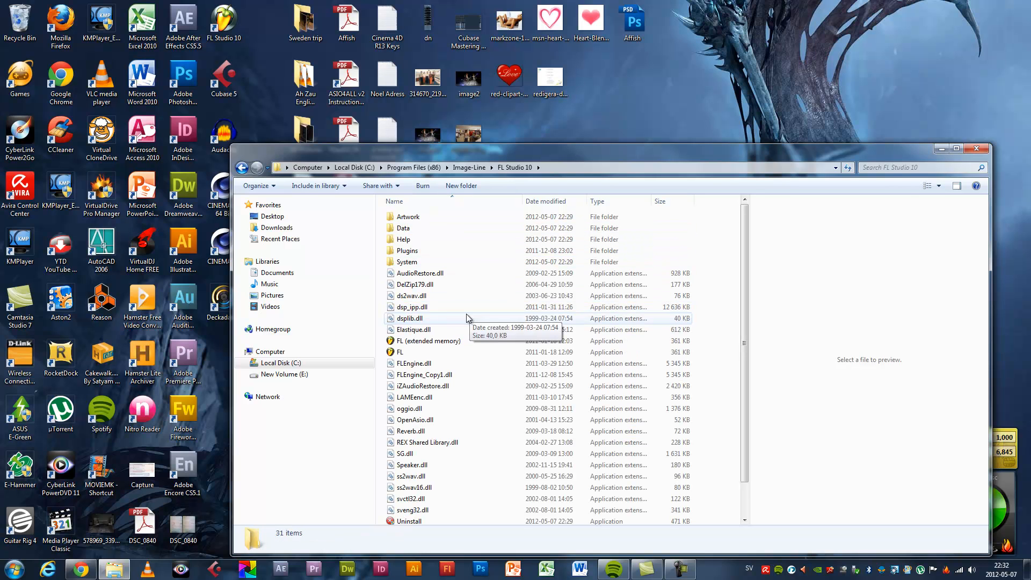
Paste the cracked FLEngine.dll into the FL Studio 10 program folder, raising a replace prompt
{"action": "right_click", "coordinate": [464, 319]}
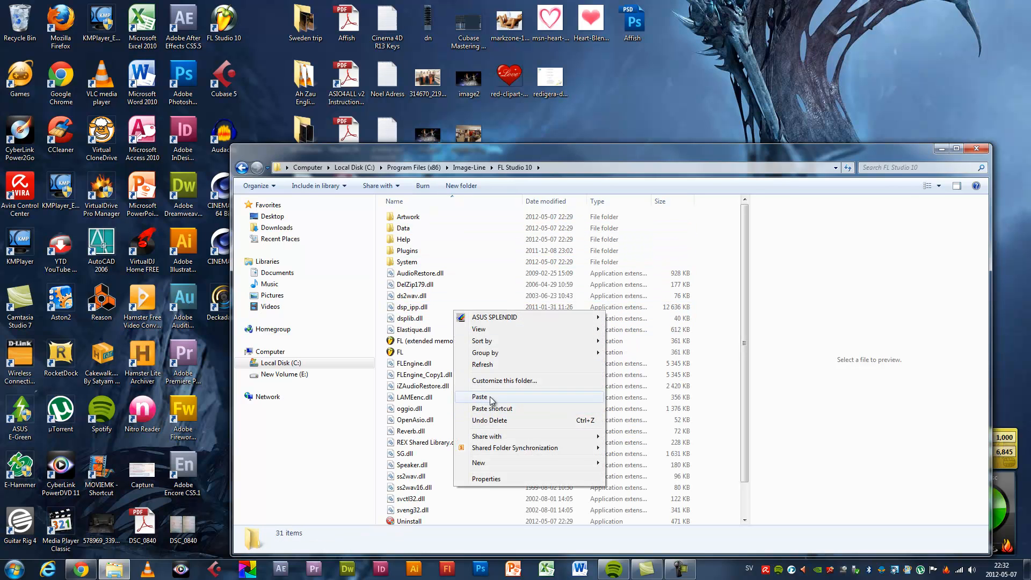
{"action": "left_click", "coordinate": [479, 396]}
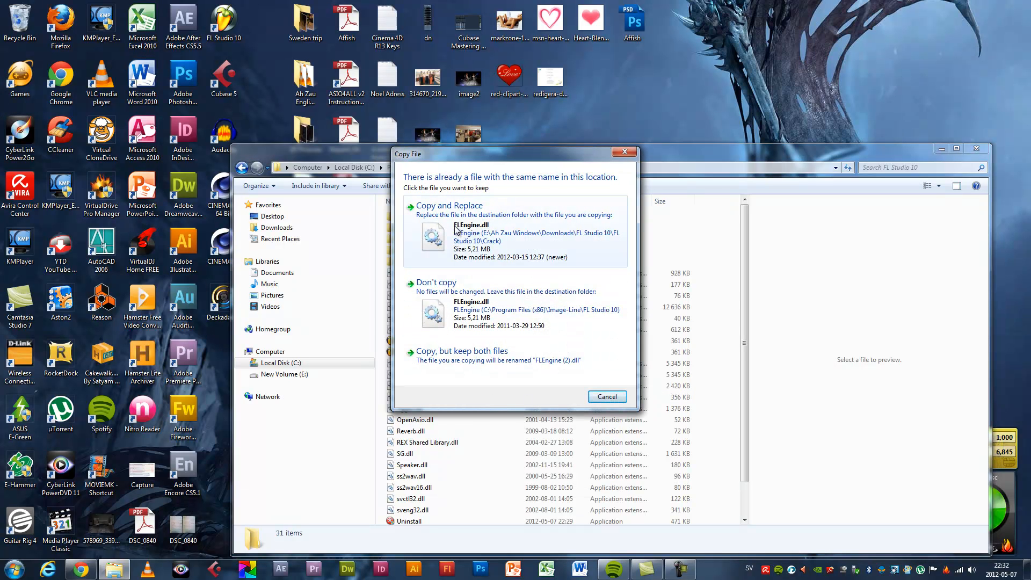
{"action": "mouse_move", "coordinate": [439, 222]}
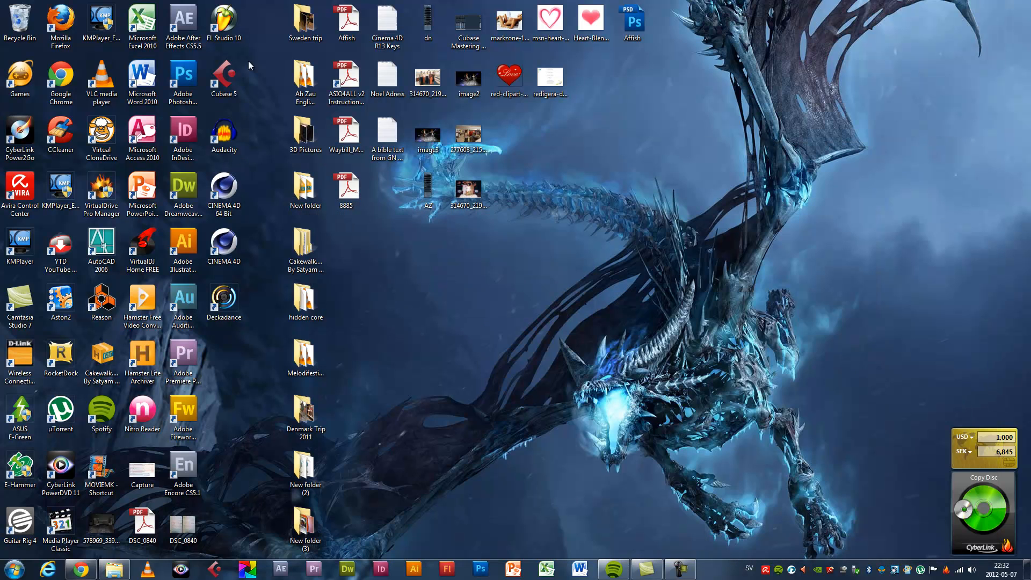
Launch FL Studio 10 from its desktop shortcut with the Fall Silently demo loaded
{"action": "left_click", "coordinate": [223, 23]}
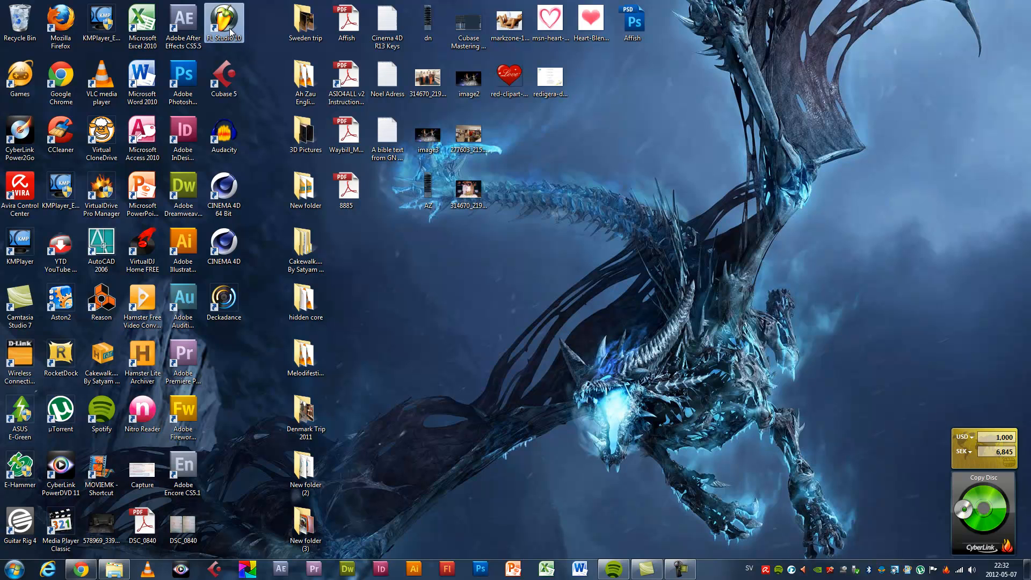
{"action": "double_click", "coordinate": [225, 20]}
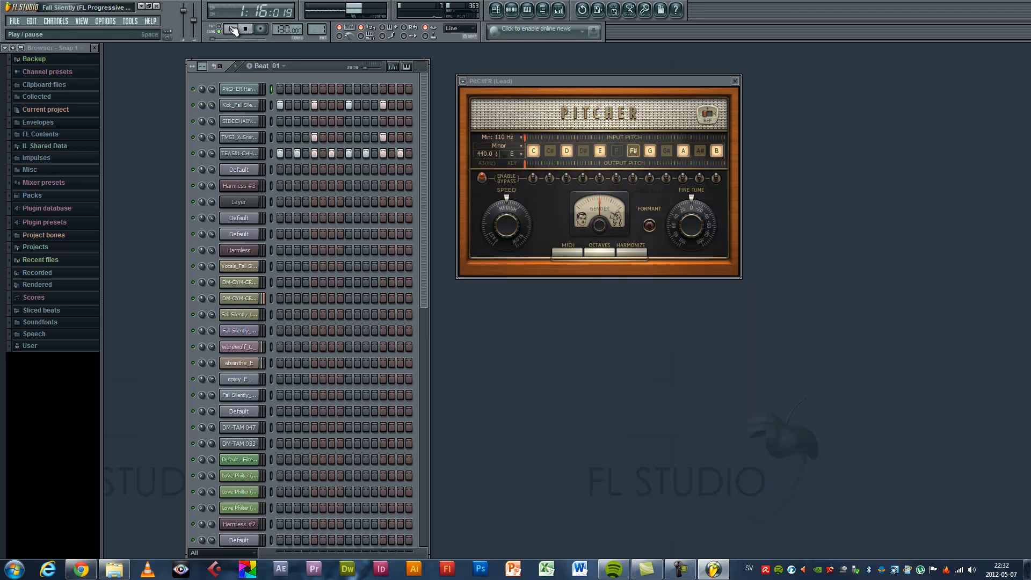
Play and pause the demo beat a few times with the transport controls, then stop it
{"action": "left_click", "coordinate": [233, 28]}
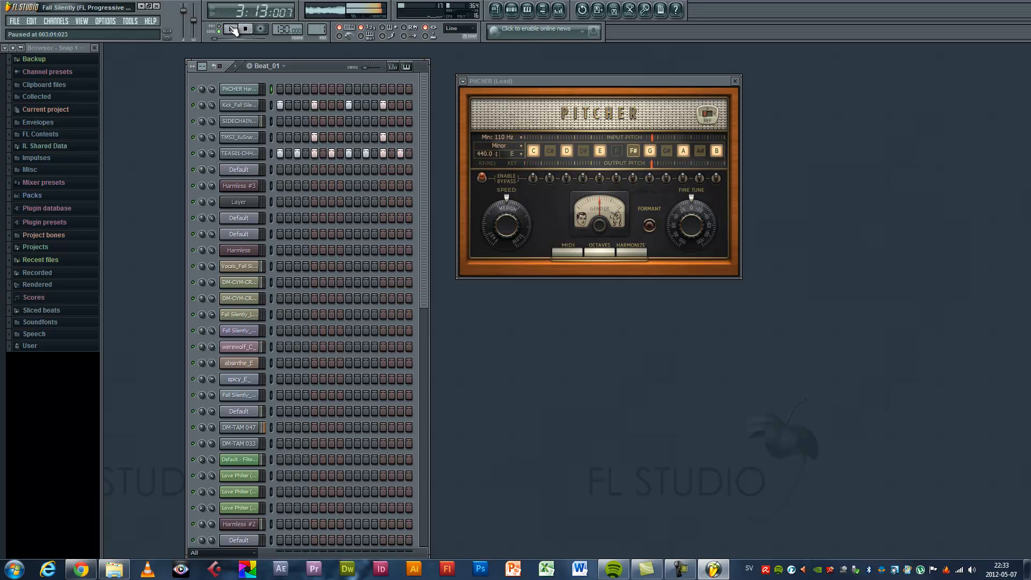
{"action": "left_click", "coordinate": [236, 29]}
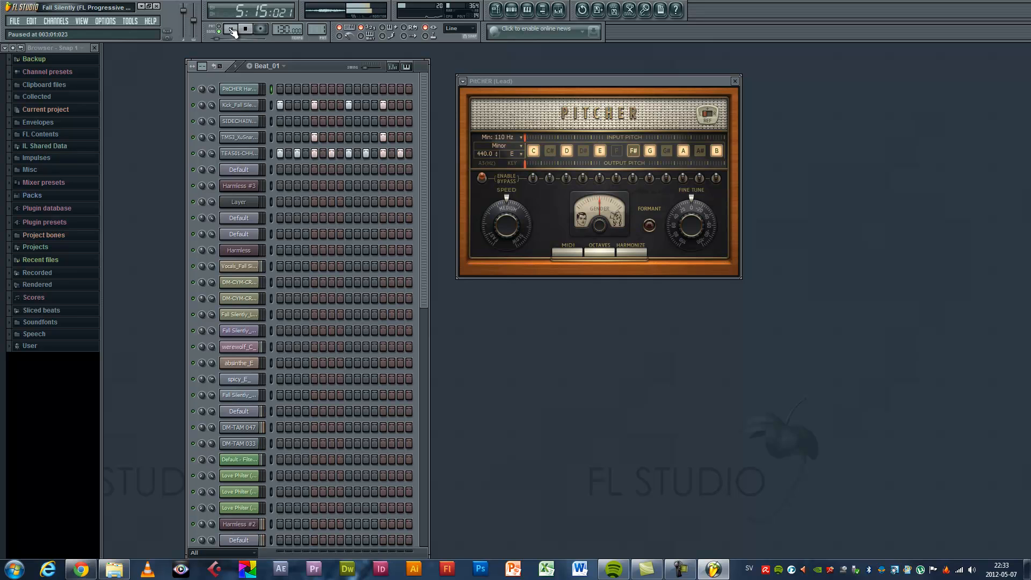
{"action": "left_click", "coordinate": [231, 29]}
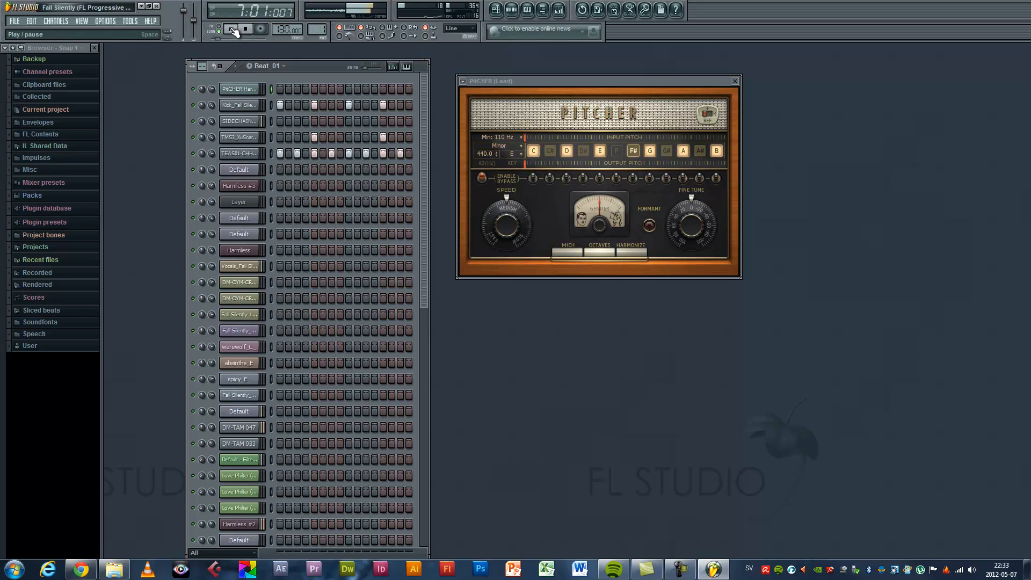
{"action": "left_click", "coordinate": [231, 29]}
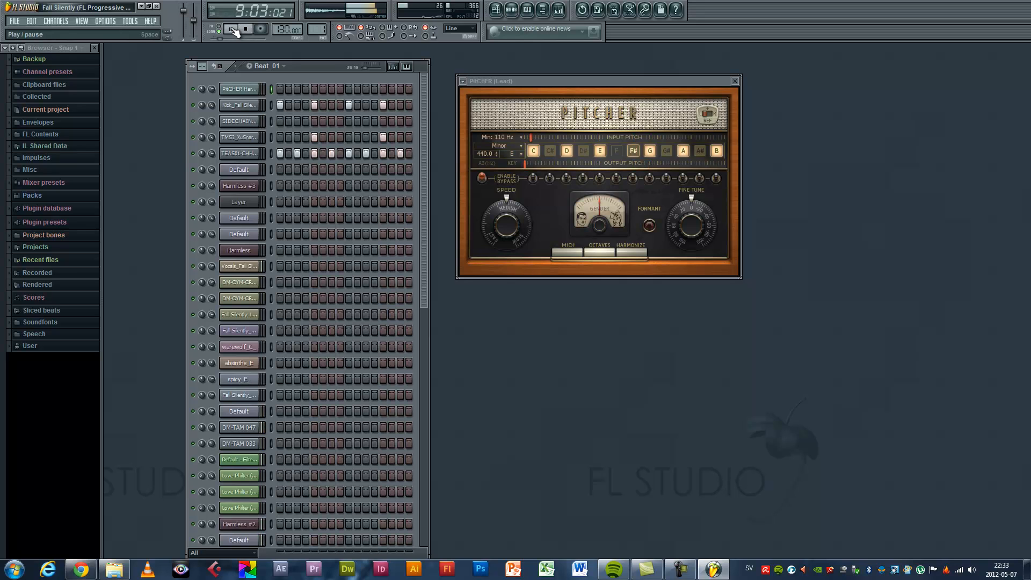
{"action": "left_click", "coordinate": [230, 28]}
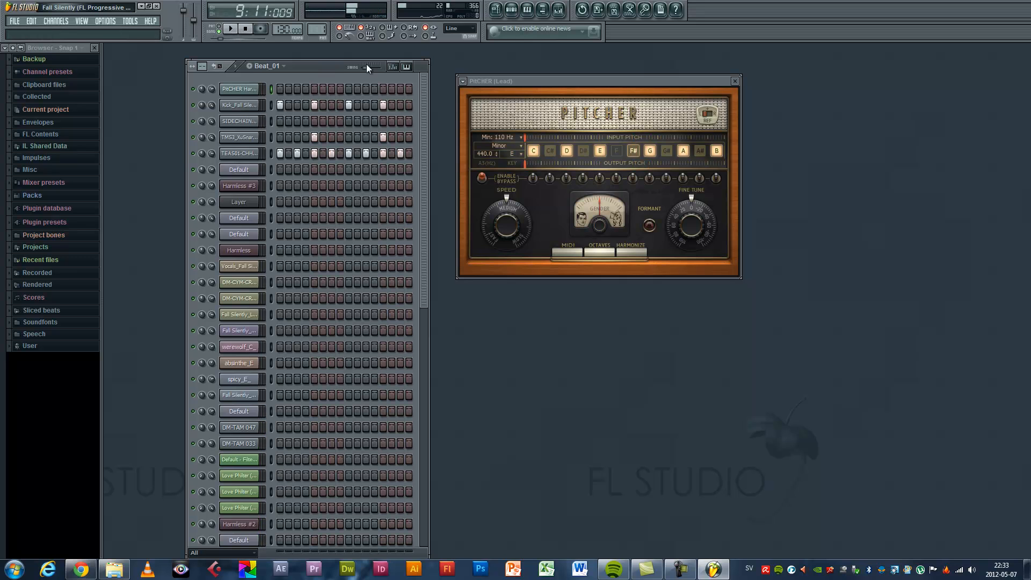
Close the Pitcher window, start a new empty project and close the Playlist
{"action": "left_click", "coordinate": [734, 81]}
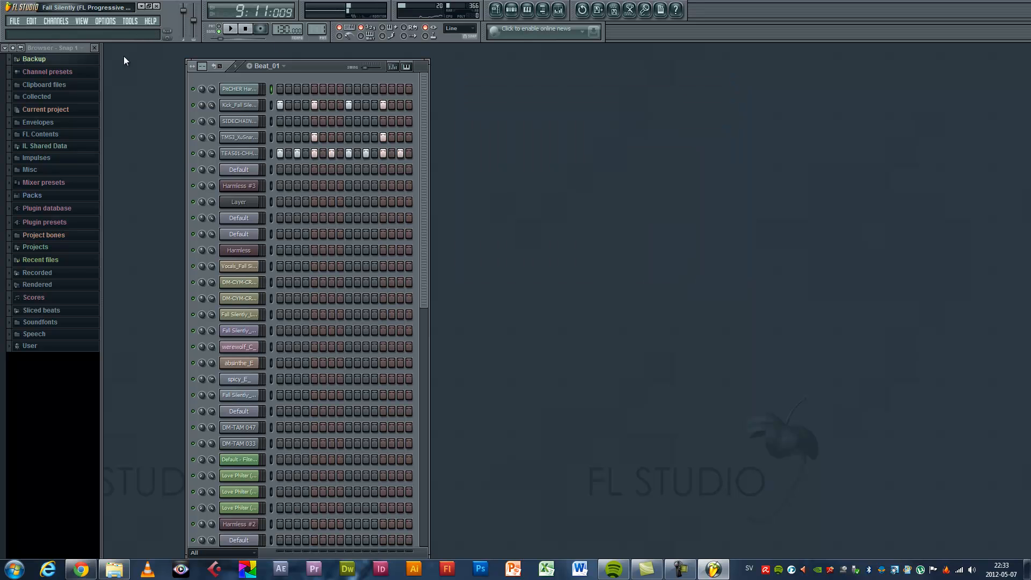
{"action": "left_click", "coordinate": [13, 21]}
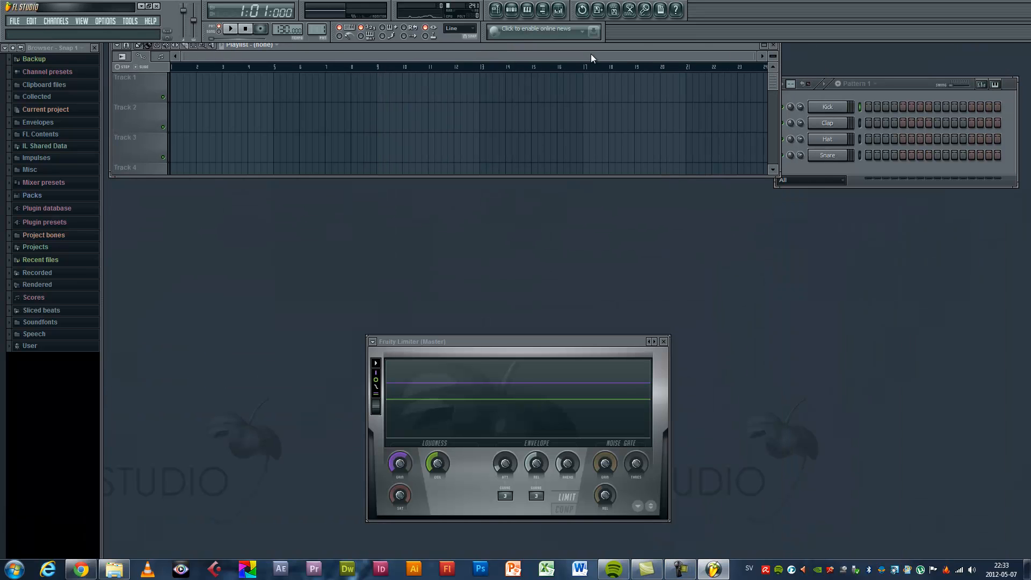
{"action": "left_click", "coordinate": [511, 10]}
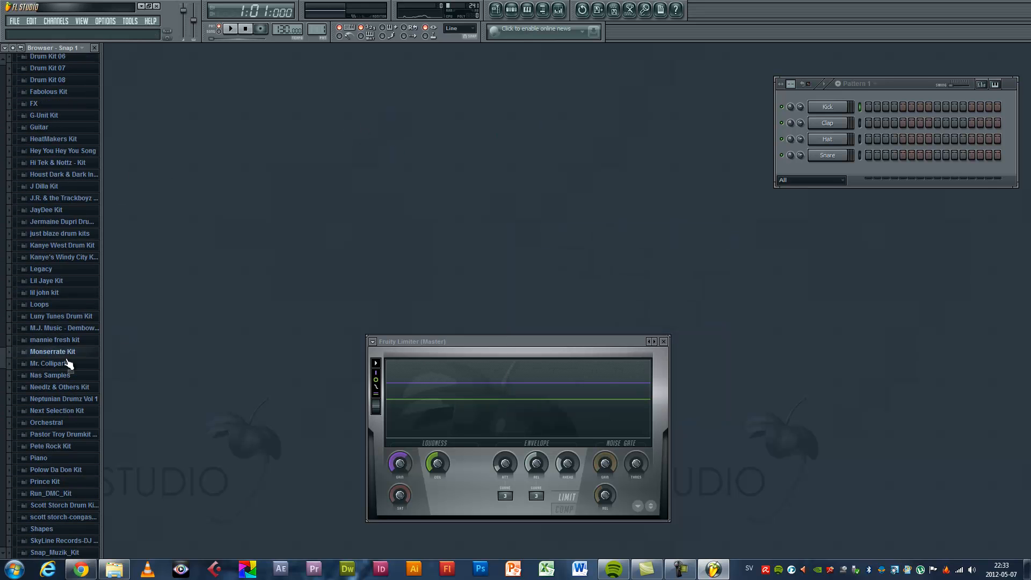
Expand the Packs folder in the Browser to list the sample kits
{"action": "scroll", "scroll_direction": "down", "scroll_amount": 3}
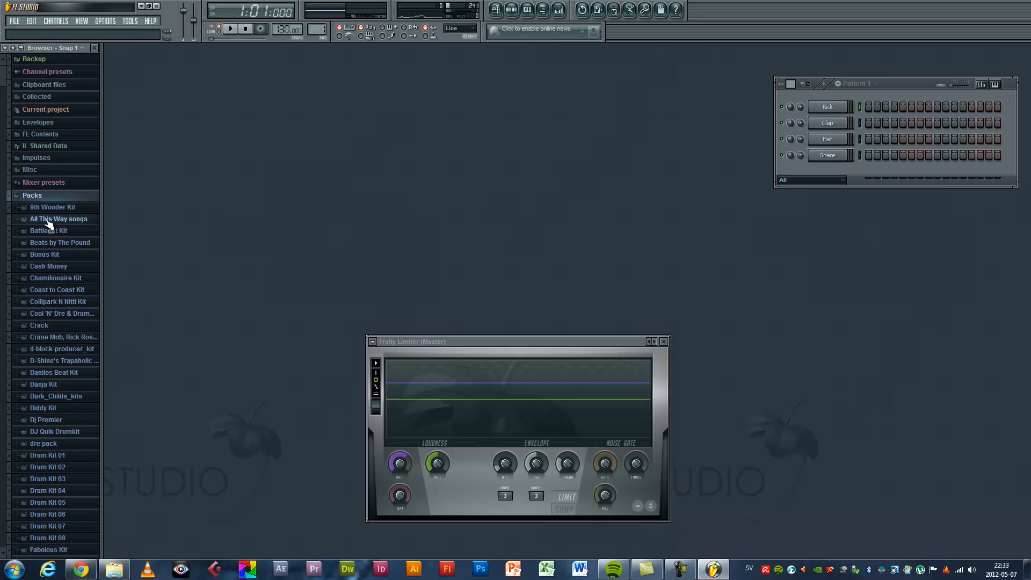
{"action": "left_click", "coordinate": [31, 196]}
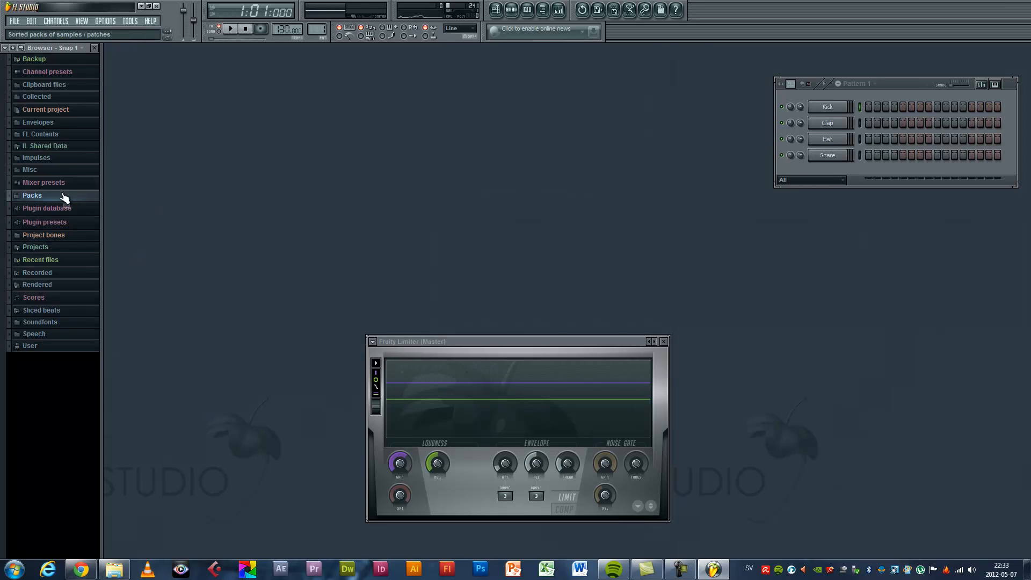
{"action": "left_click", "coordinate": [31, 194]}
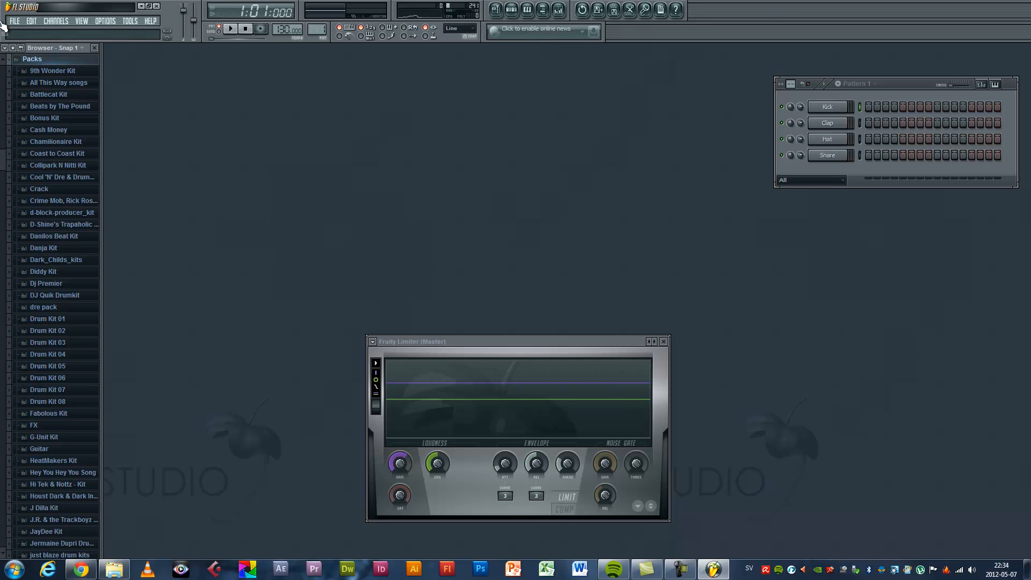
{"action": "mouse_move", "coordinate": [743, 19]}
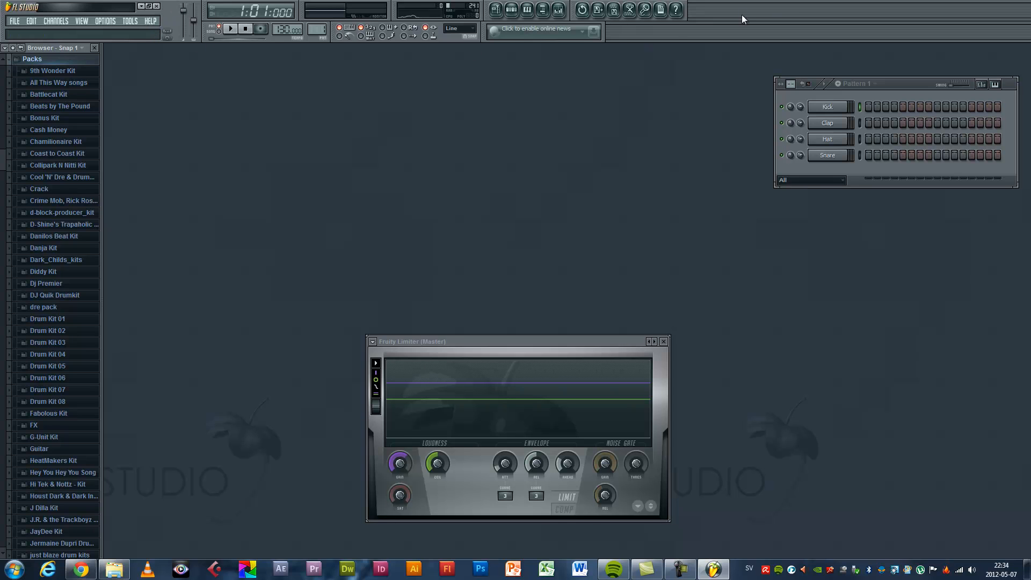